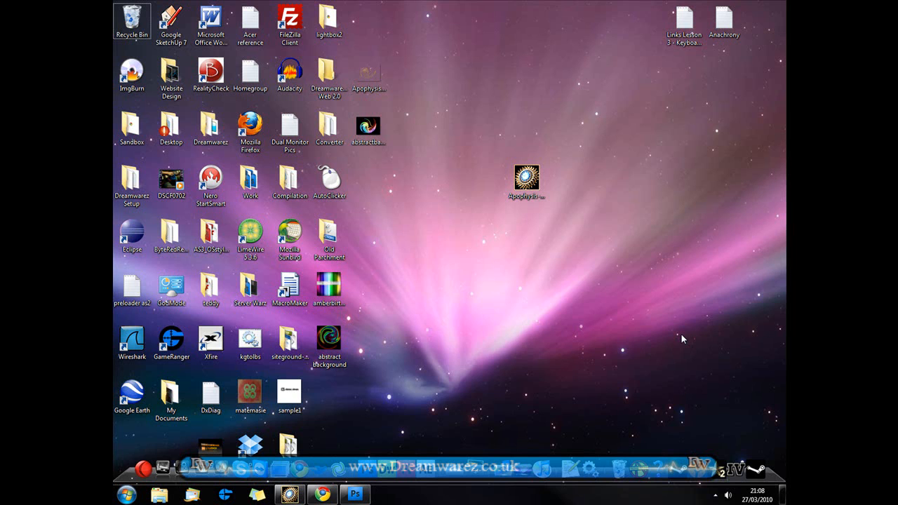
Preview the finished abstract backdrop image from the desktop, then close it
{"action": "left_click_drag", "start_coordinate": [684, 339], "coordinate": [638, 264]}
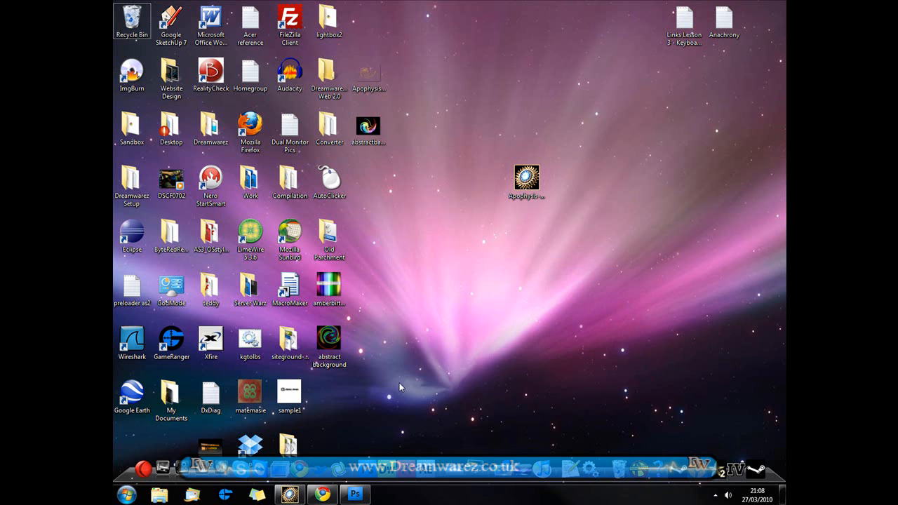
{"action": "double_click", "coordinate": [329, 336]}
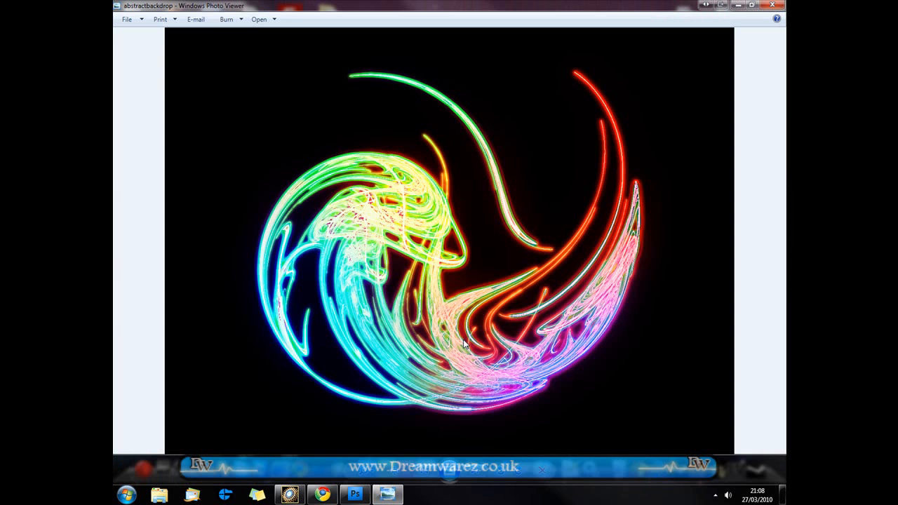
{"action": "mouse_move", "coordinate": [627, 106]}
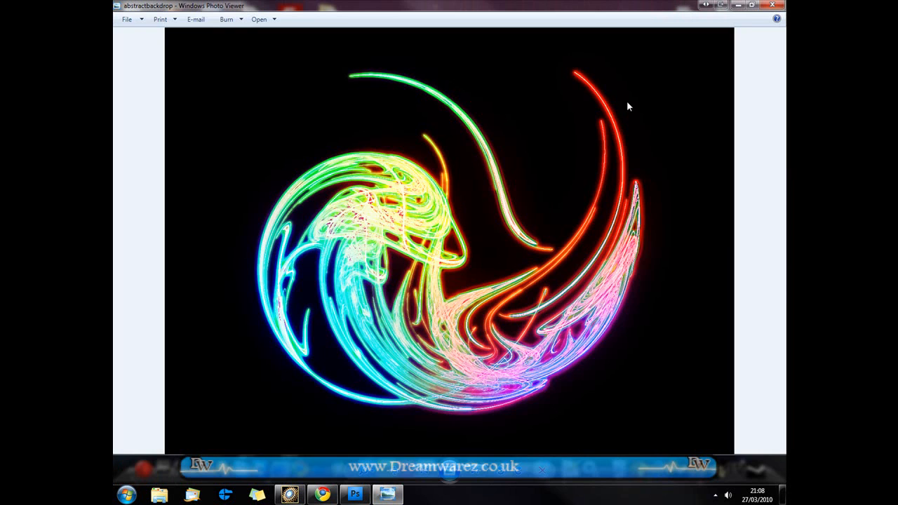
{"action": "left_click", "coordinate": [774, 5]}
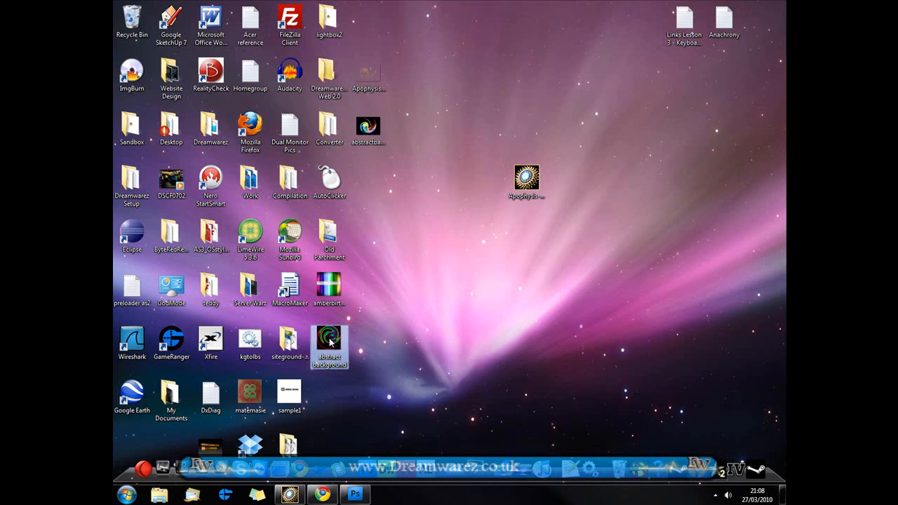
Visit the Apophysis downloads page in the browser, then return to the desktop
{"action": "double_click", "coordinate": [329, 344]}
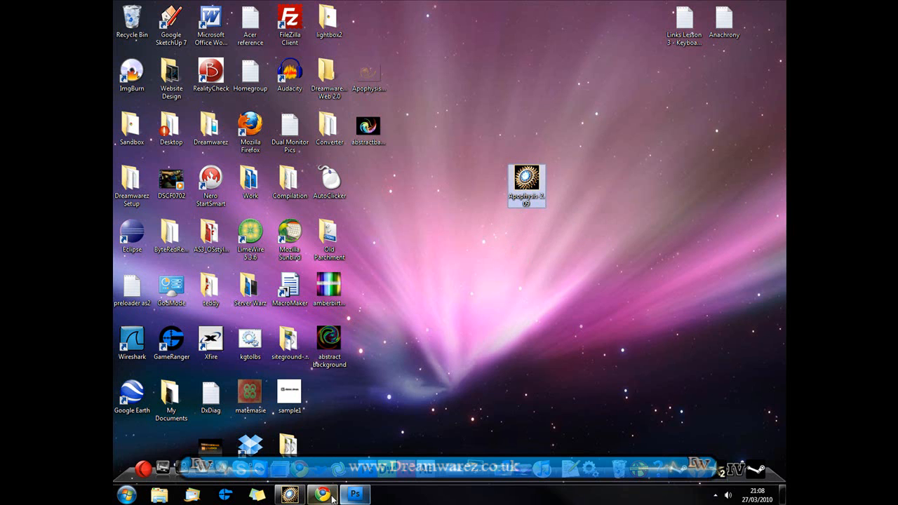
{"action": "left_click", "coordinate": [322, 495]}
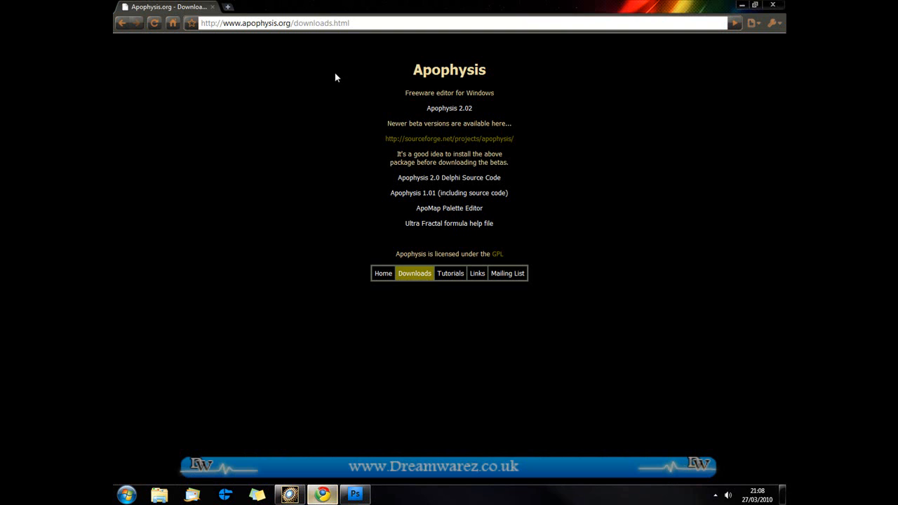
{"action": "left_click", "coordinate": [741, 7]}
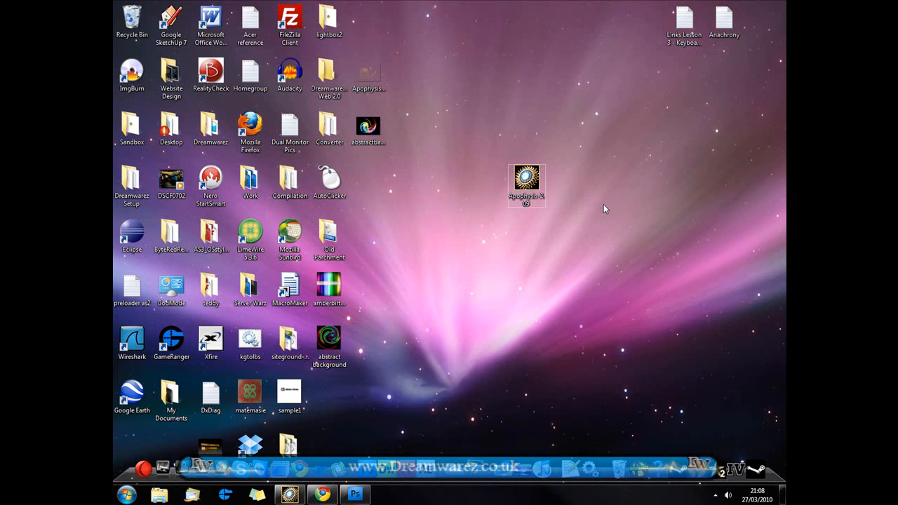
{"action": "mouse_move", "coordinate": [572, 198]}
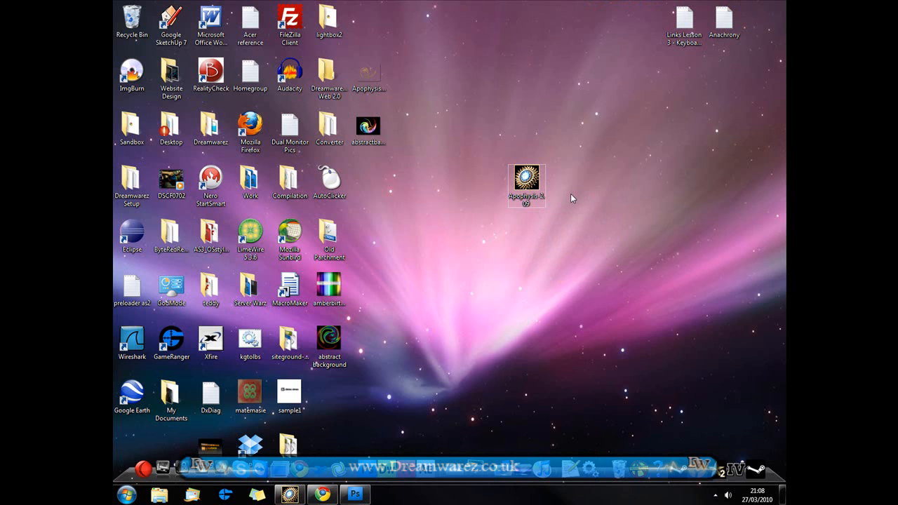
Launch Apophysis 2.09 and select the orange starburst flame Apophysis-100327-318
{"action": "double_click", "coordinate": [526, 179]}
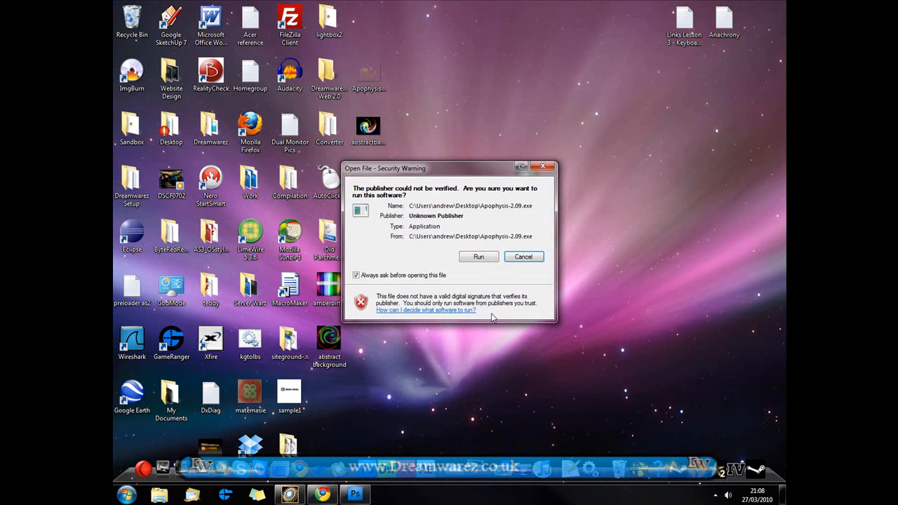
{"action": "left_click", "coordinate": [478, 256]}
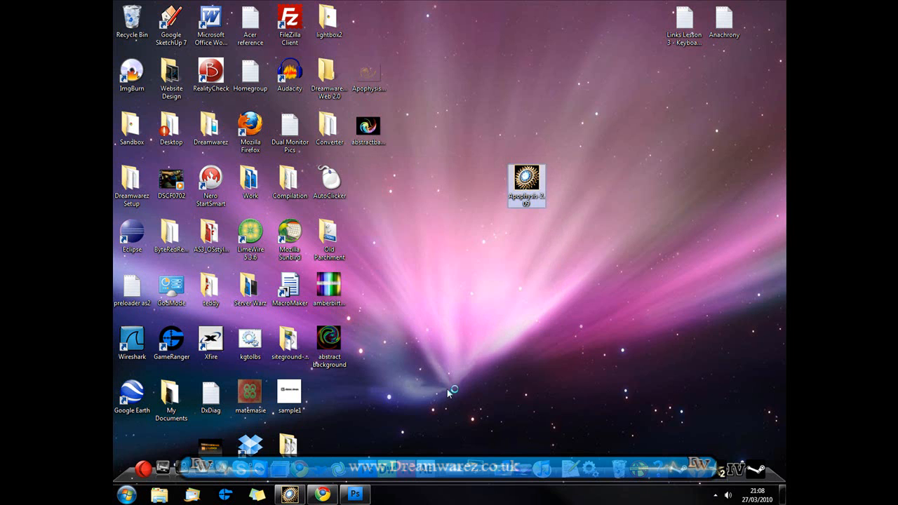
{"action": "double_click", "coordinate": [526, 186]}
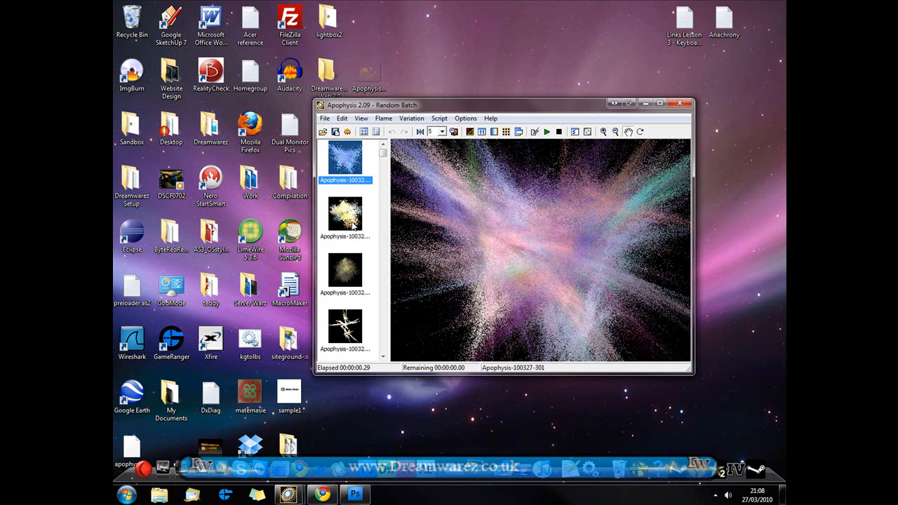
{"action": "left_click", "coordinate": [344, 244]}
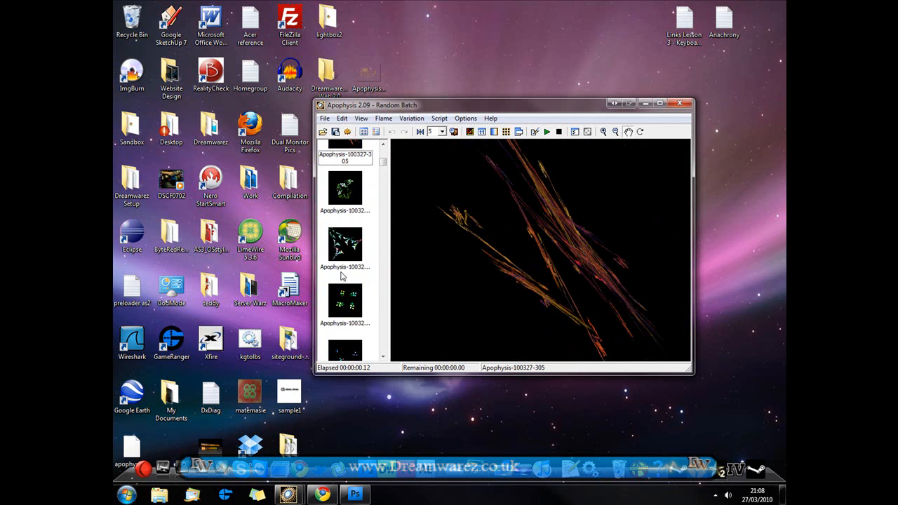
{"action": "left_click", "coordinate": [344, 270]}
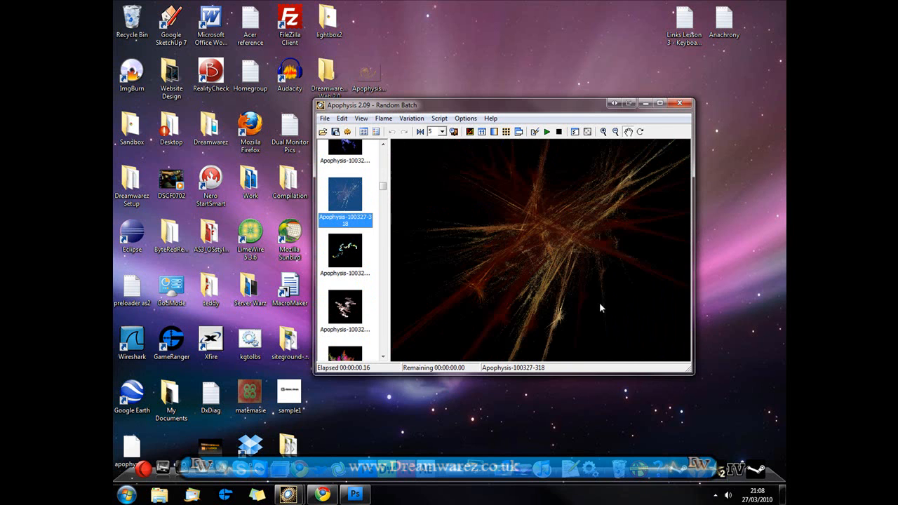
{"action": "mouse_move", "coordinate": [537, 250]}
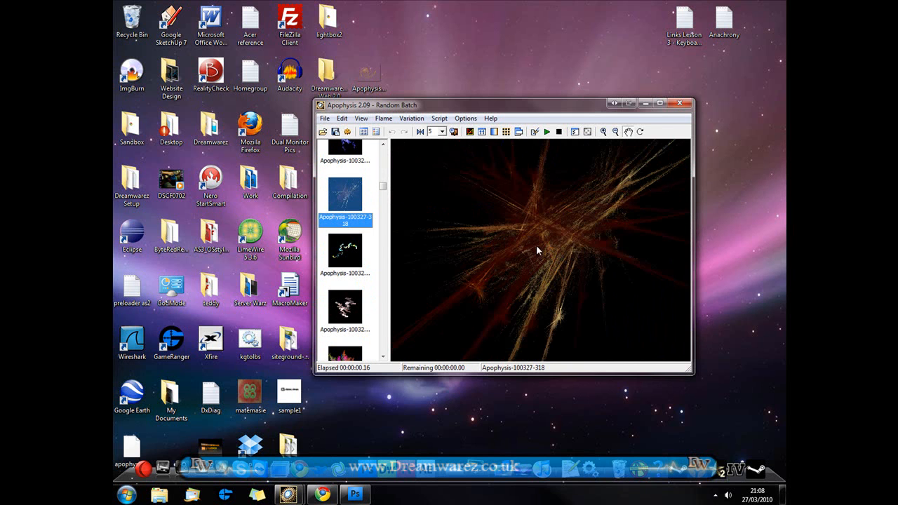
{"action": "mouse_move", "coordinate": [456, 281]}
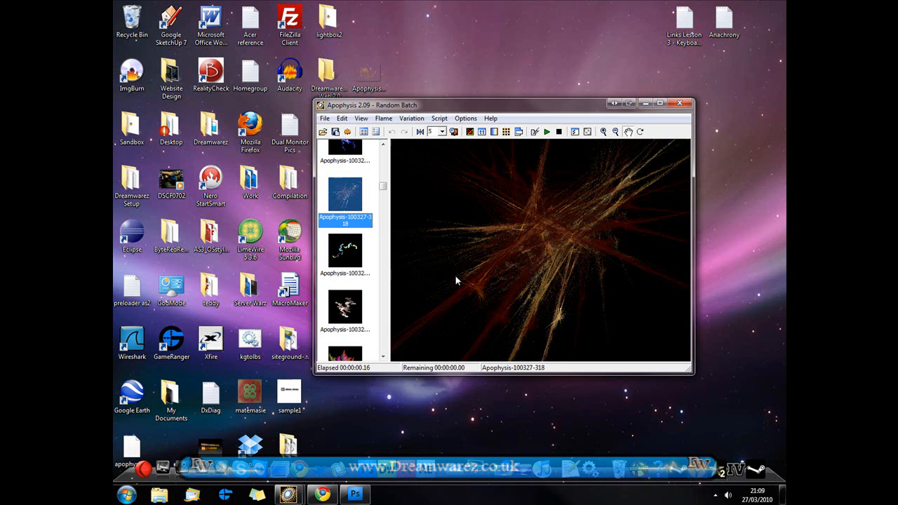
{"action": "mouse_move", "coordinate": [505, 132]}
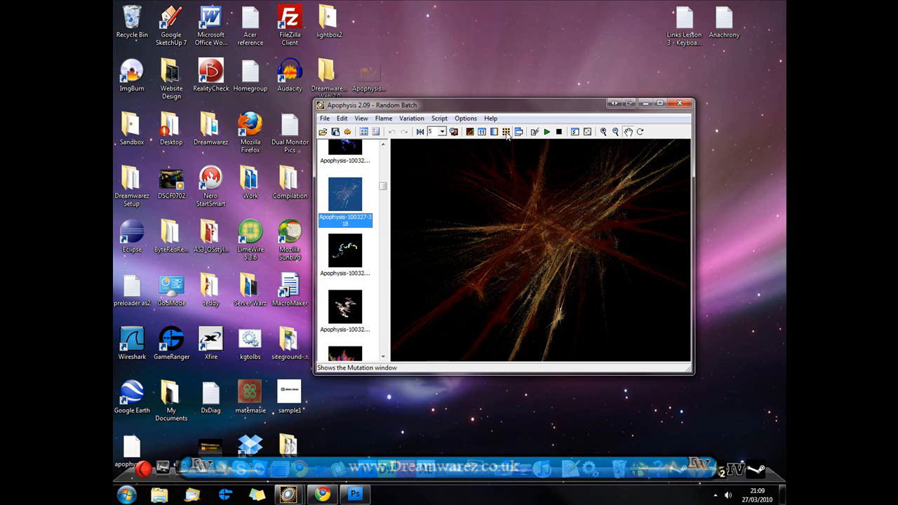
Mutate the flame using the swirl trend, picking a swirl variation thumbnail
{"action": "left_click", "coordinate": [505, 132]}
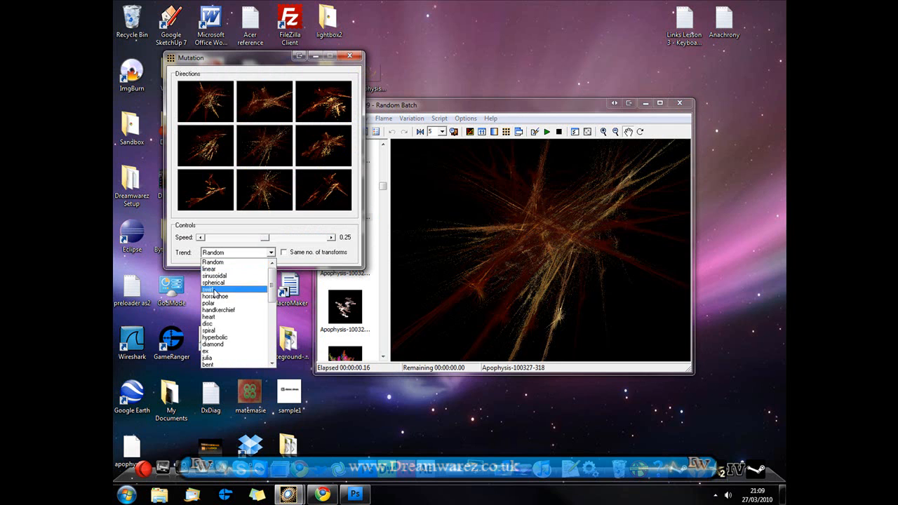
{"action": "left_click", "coordinate": [208, 289]}
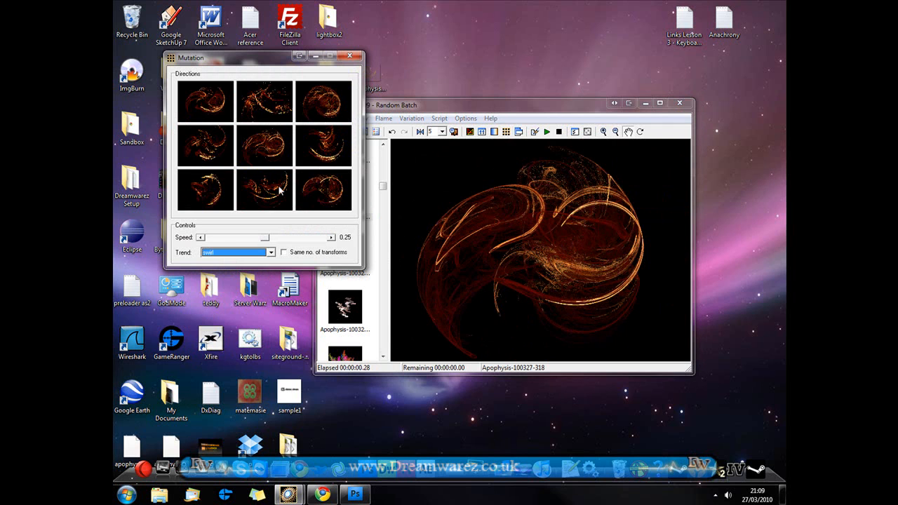
{"action": "mouse_move", "coordinate": [554, 242]}
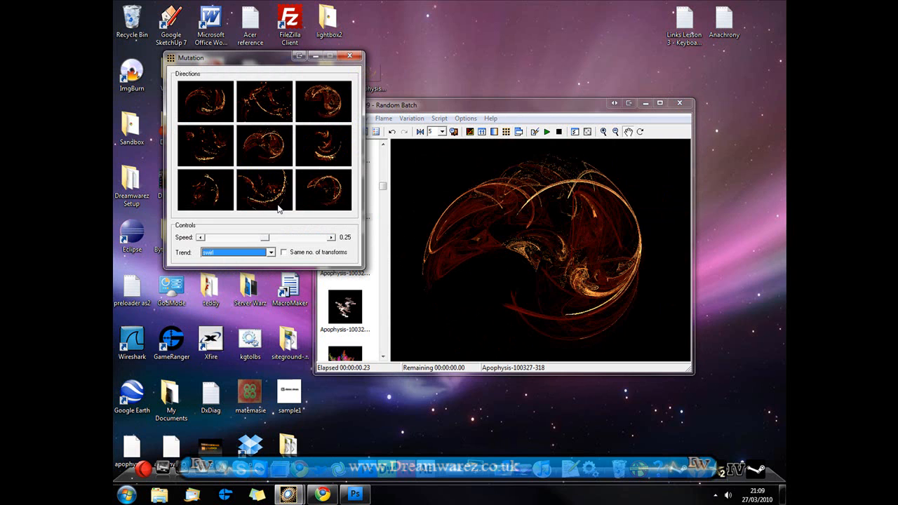
{"action": "mouse_move", "coordinate": [237, 143]}
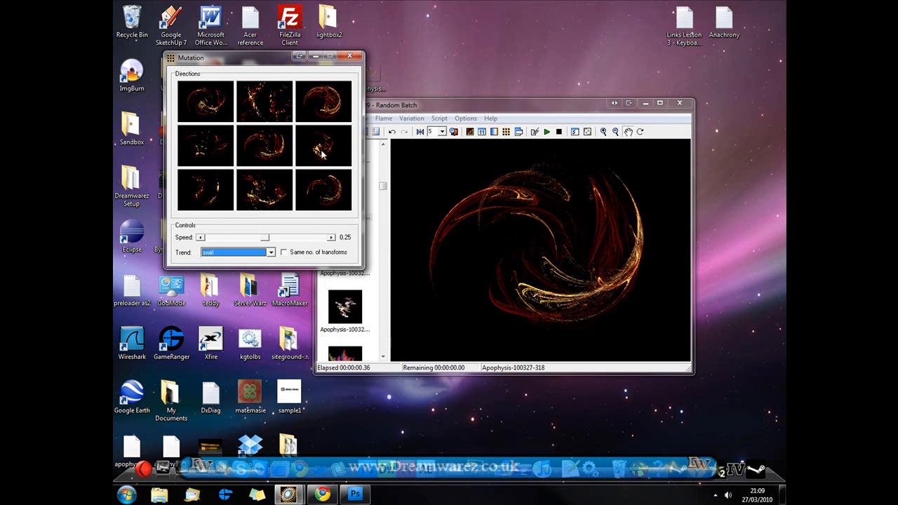
{"action": "mouse_move", "coordinate": [308, 200]}
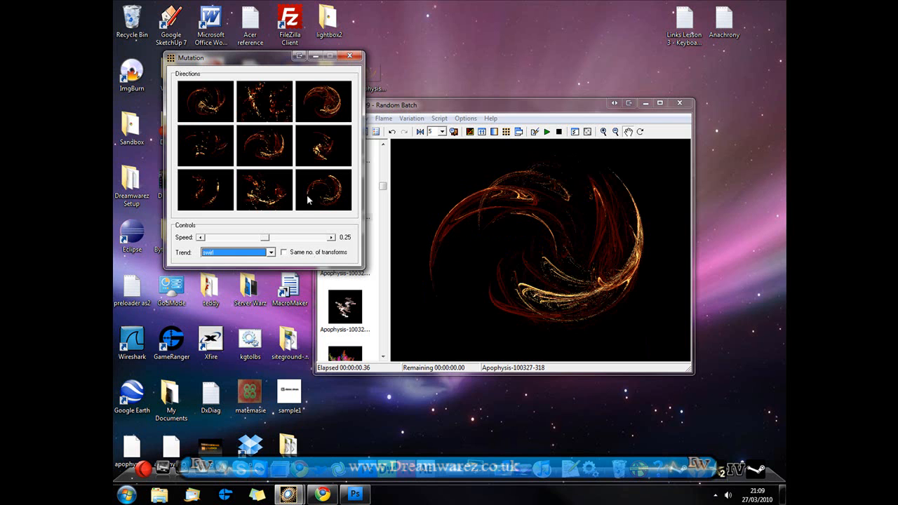
{"action": "left_click", "coordinate": [350, 57]}
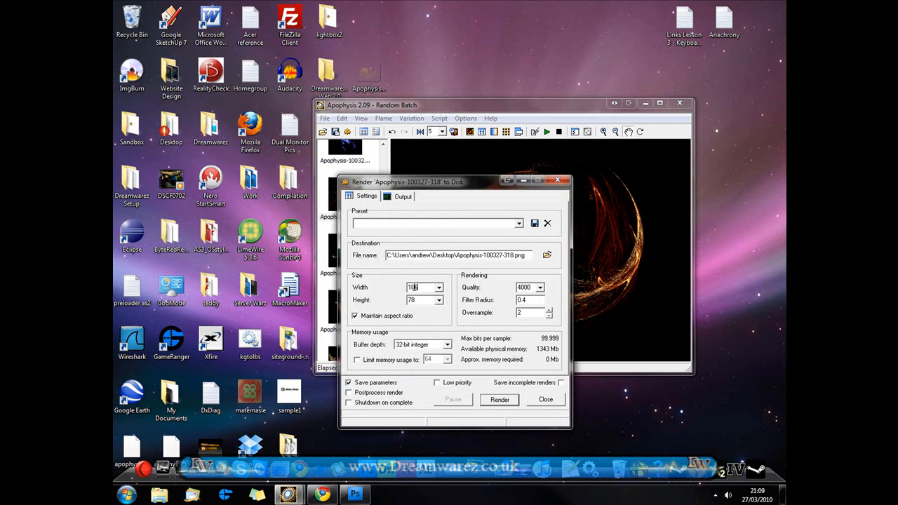
Set render size to 1280×960 with proportions unlinked, and choose quality preset 2000
{"action": "triple_click", "coordinate": [414, 287]}
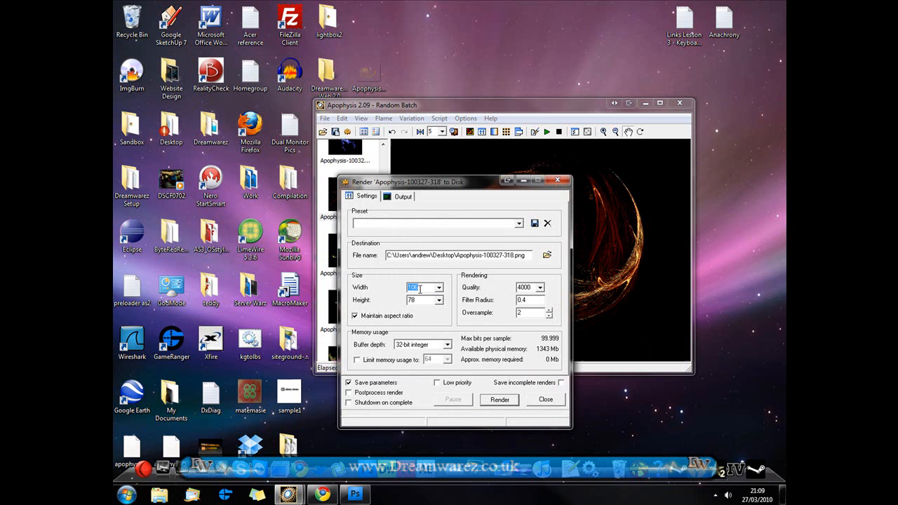
{"action": "type", "text": "1980"}
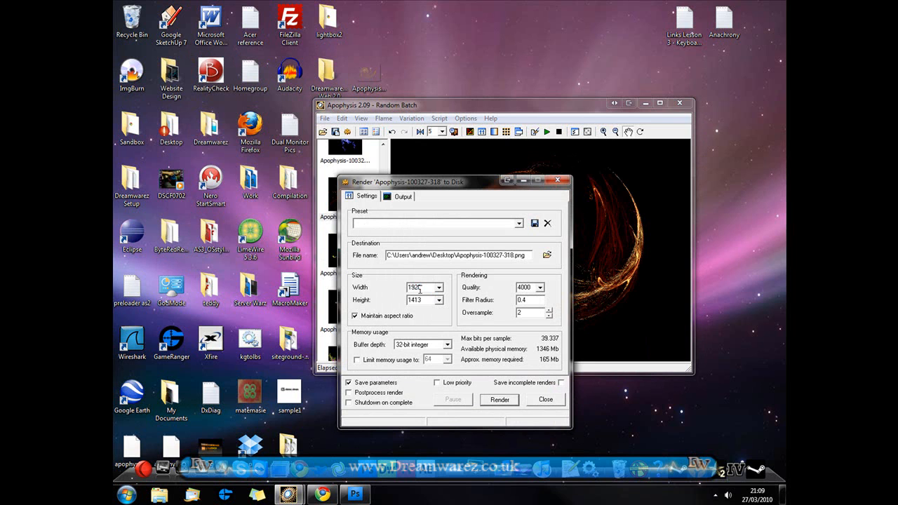
{"action": "left_click", "coordinate": [355, 315]}
{"action": "type", "text": "1280"}
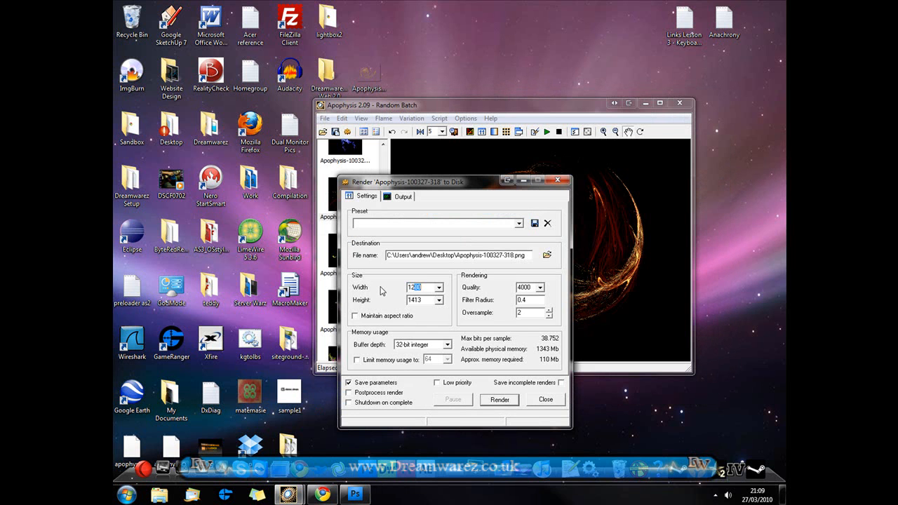
{"action": "triple_click", "coordinate": [419, 300]}
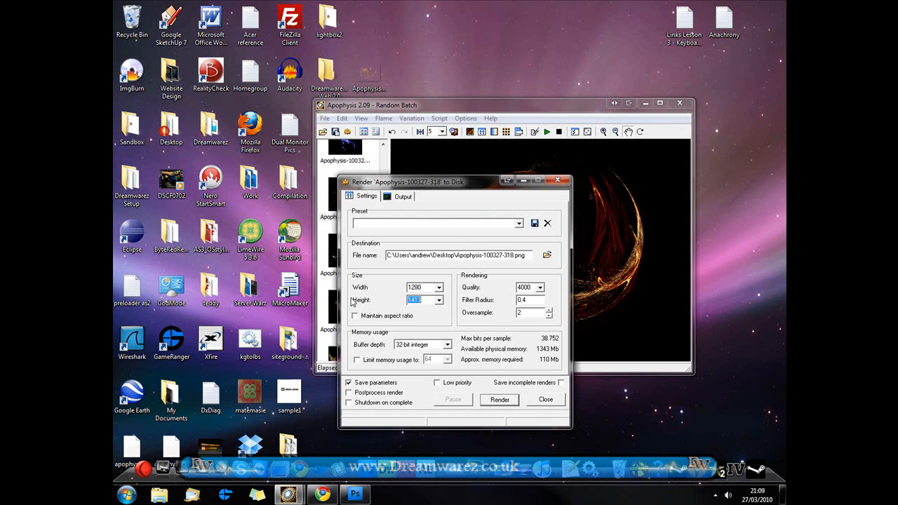
{"action": "type", "text": "960"}
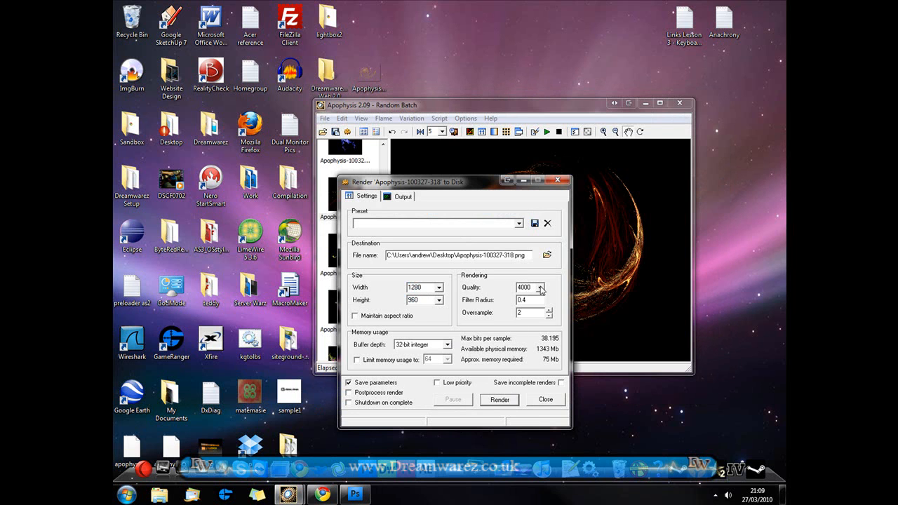
{"action": "triple_click", "coordinate": [526, 287]}
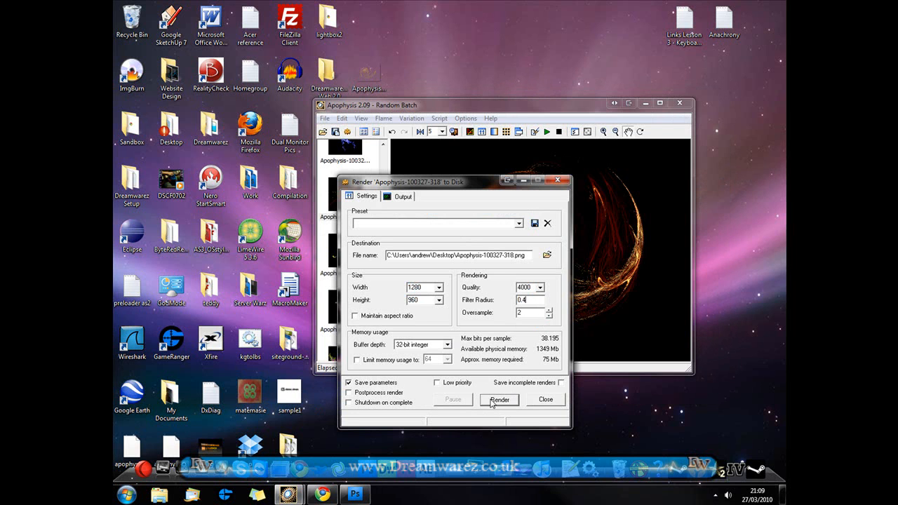
{"action": "mouse_move", "coordinate": [452, 305]}
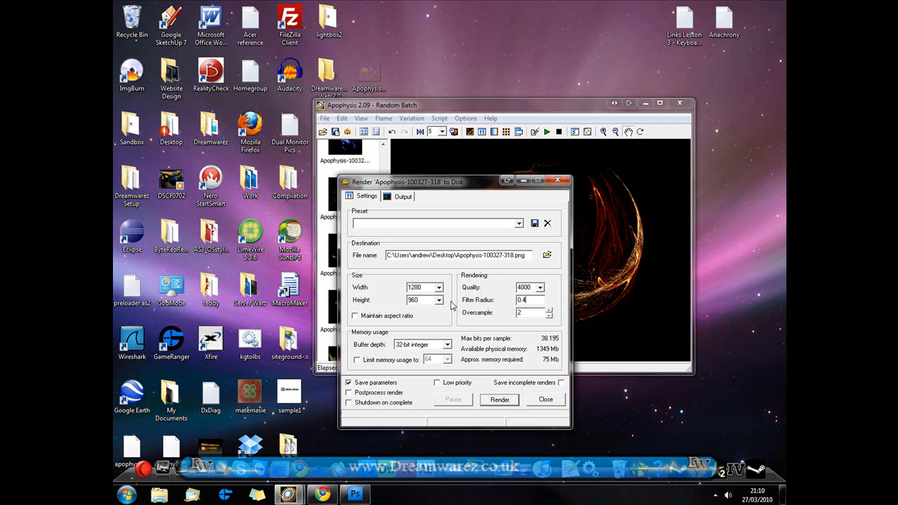
{"action": "mouse_move", "coordinate": [541, 292]}
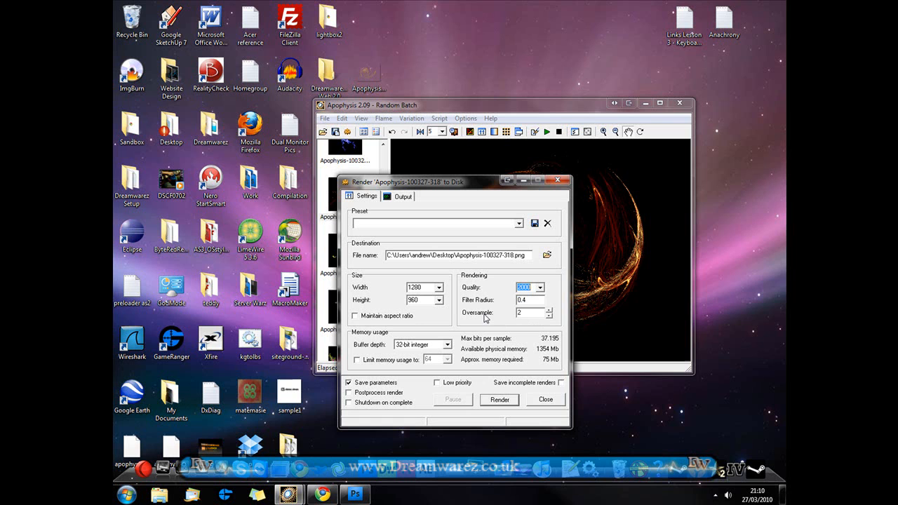
{"action": "left_click", "coordinate": [537, 287]}
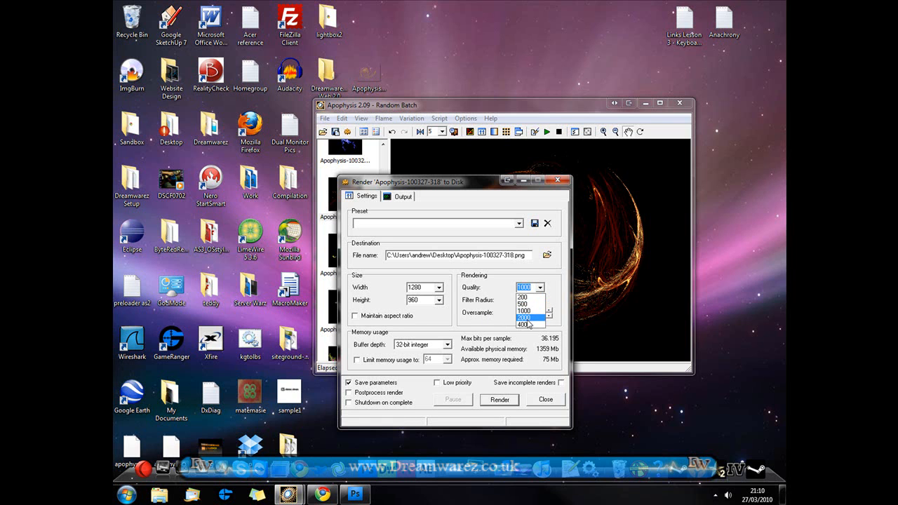
{"action": "left_click", "coordinate": [524, 317]}
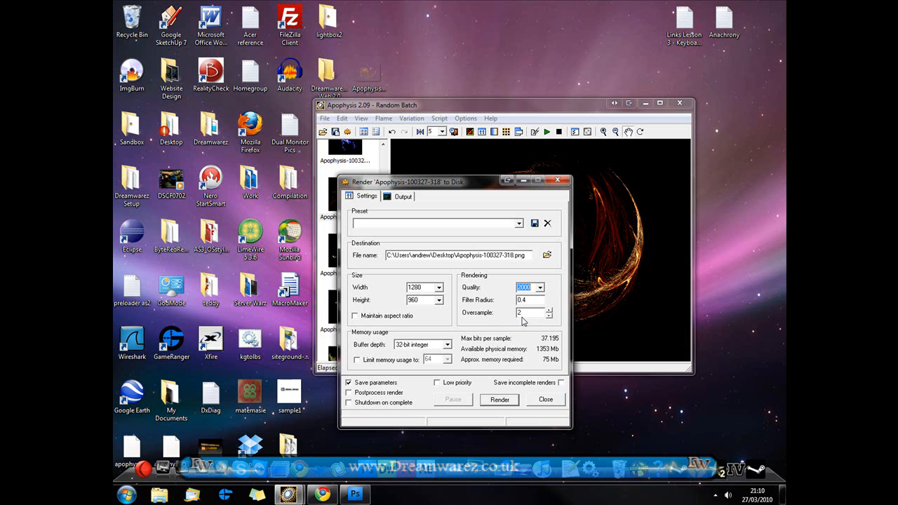
{"action": "mouse_move", "coordinate": [491, 327]}
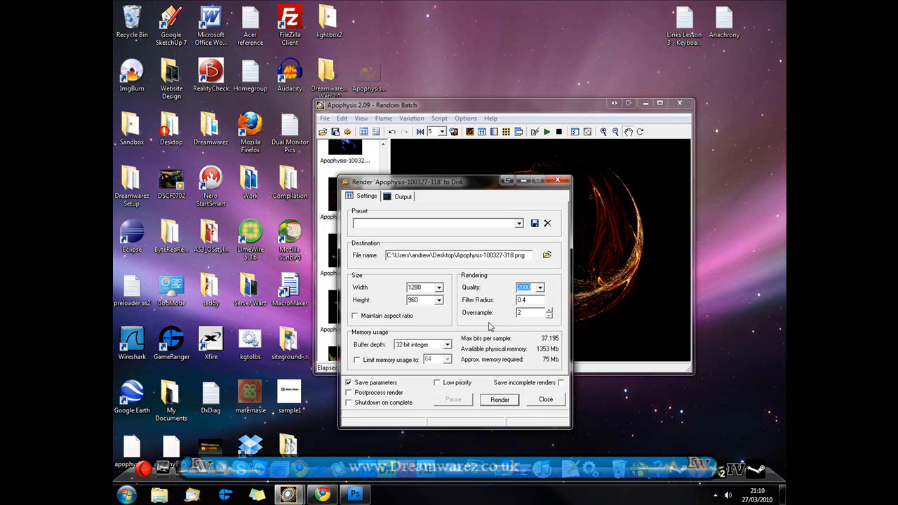
{"action": "mouse_move", "coordinate": [482, 362]}
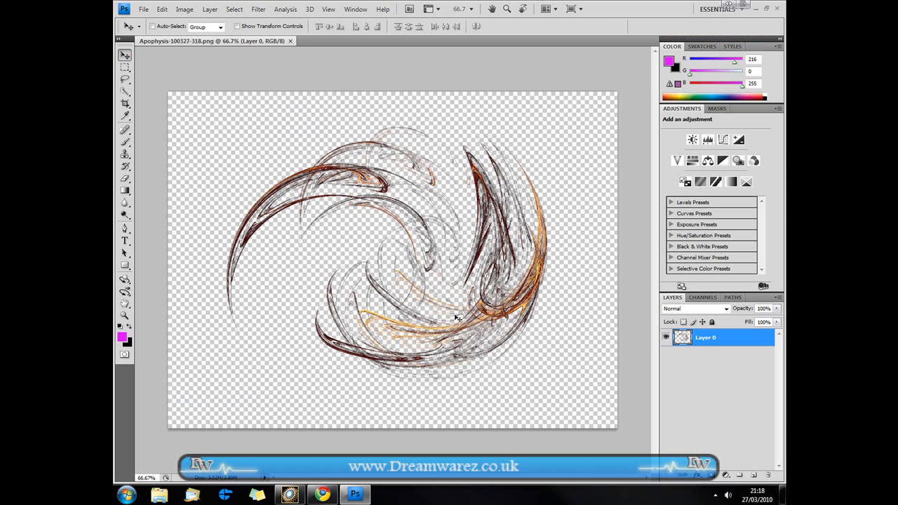
{"action": "mouse_move", "coordinate": [509, 313]}
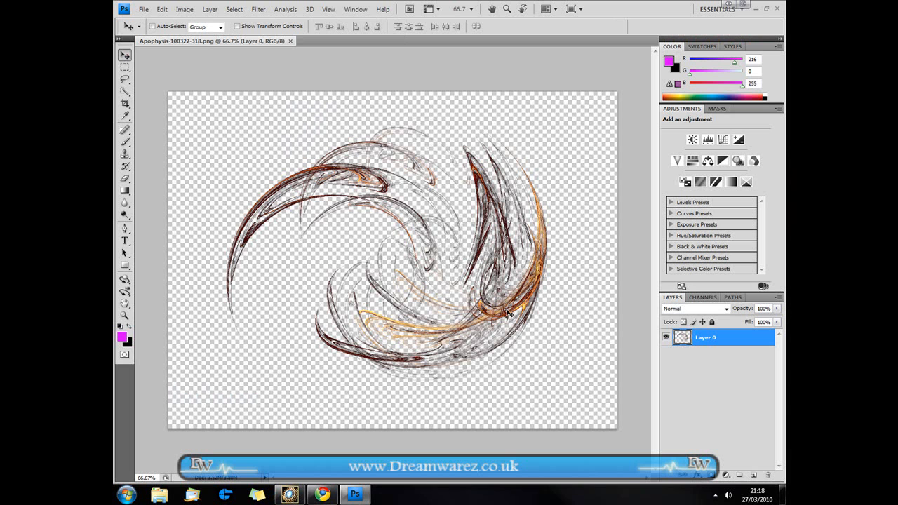
{"action": "mouse_move", "coordinate": [442, 339]}
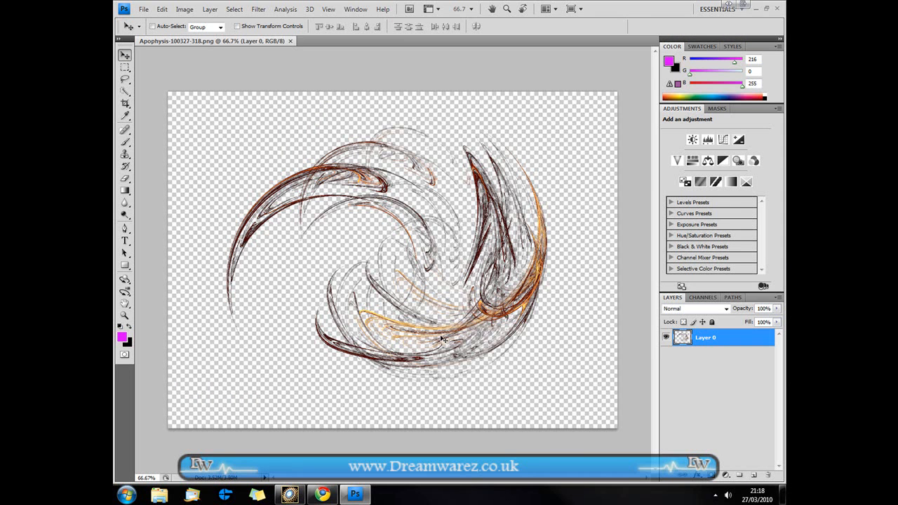
{"action": "mouse_move", "coordinate": [445, 361]}
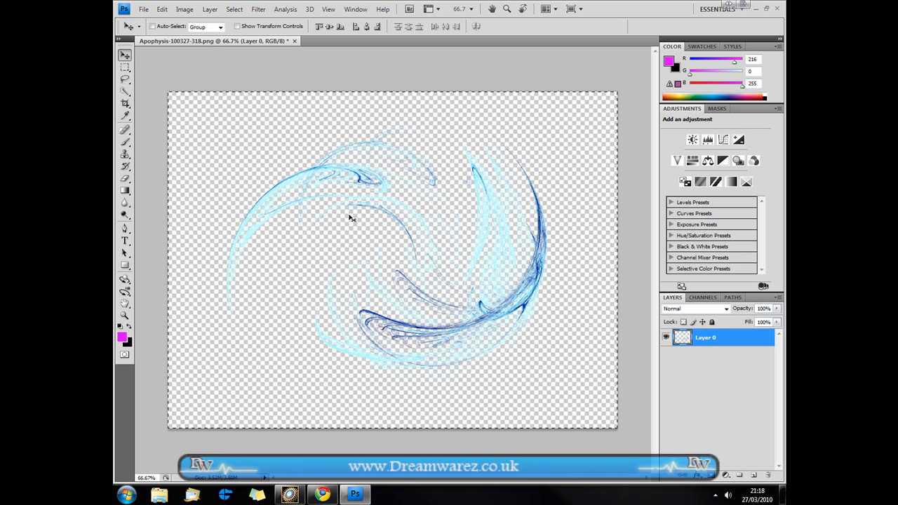
Define a brush preset named 'Abstract' from the inverted swirl
{"action": "left_click", "coordinate": [162, 9]}
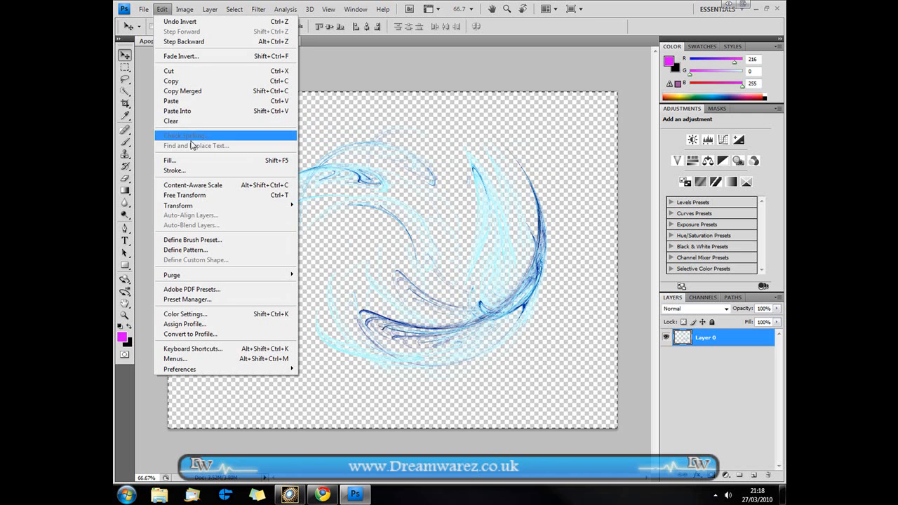
{"action": "left_click", "coordinate": [192, 239]}
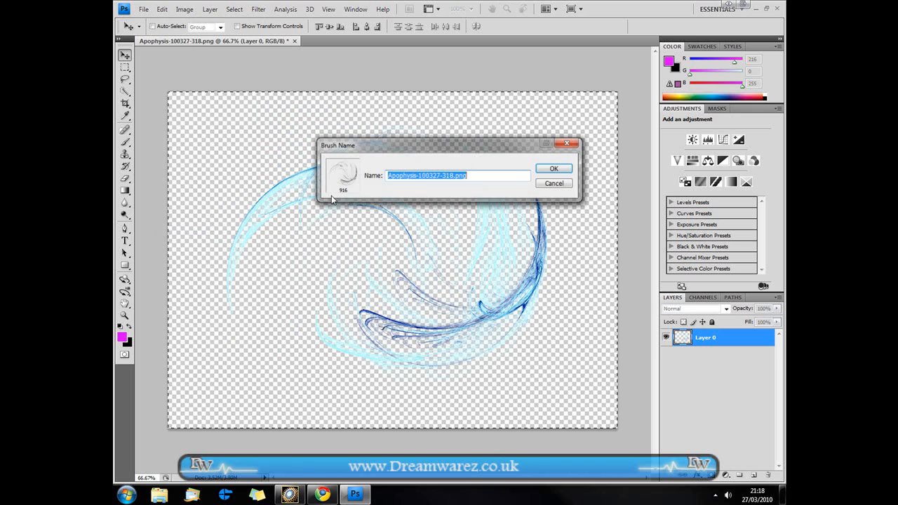
{"action": "type", "text": "Abs"}
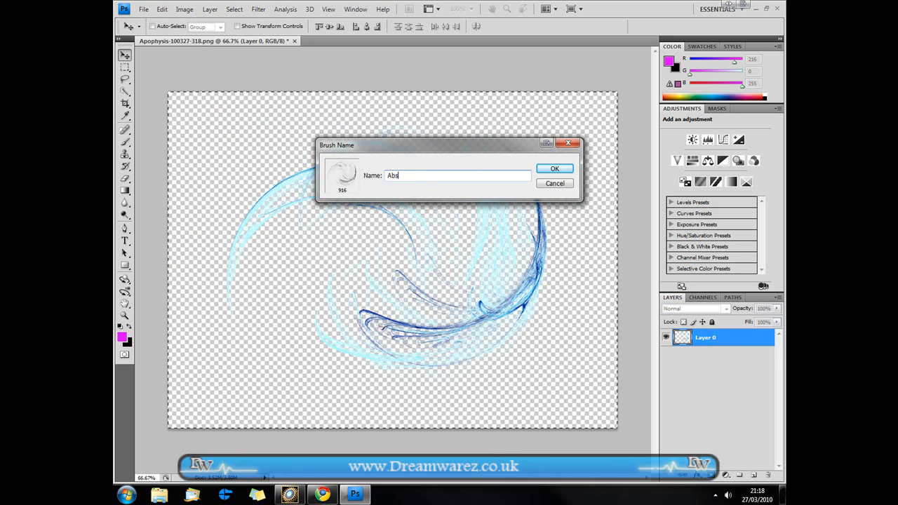
{"action": "type", "text": "ract"}
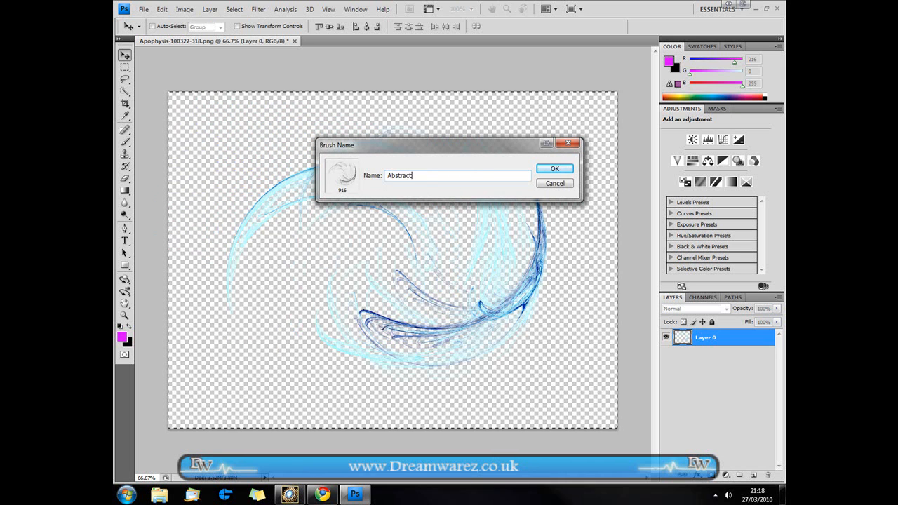
{"action": "left_click", "coordinate": [554, 168]}
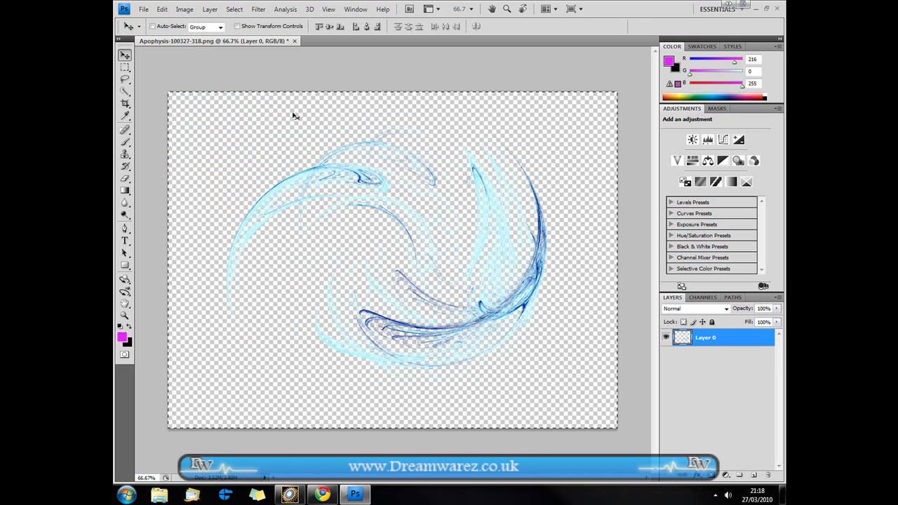
{"action": "mouse_move", "coordinate": [353, 181]}
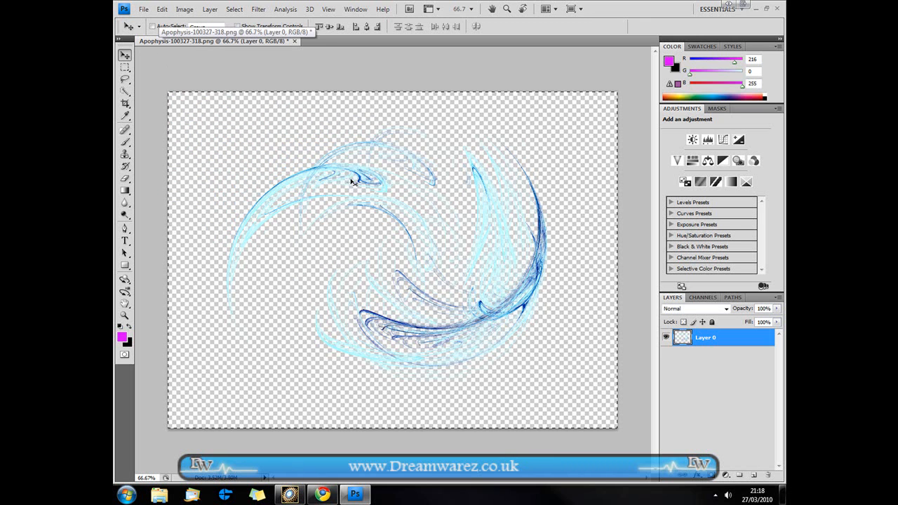
Use the Brush tool, then revert to the pre-stamp state in the History panel
{"action": "left_click", "coordinate": [125, 129]}
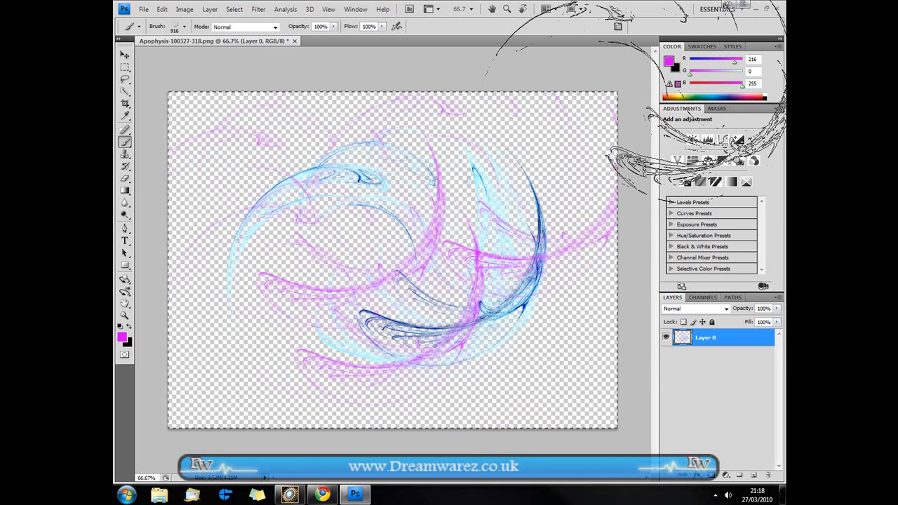
{"action": "left_click", "coordinate": [355, 9]}
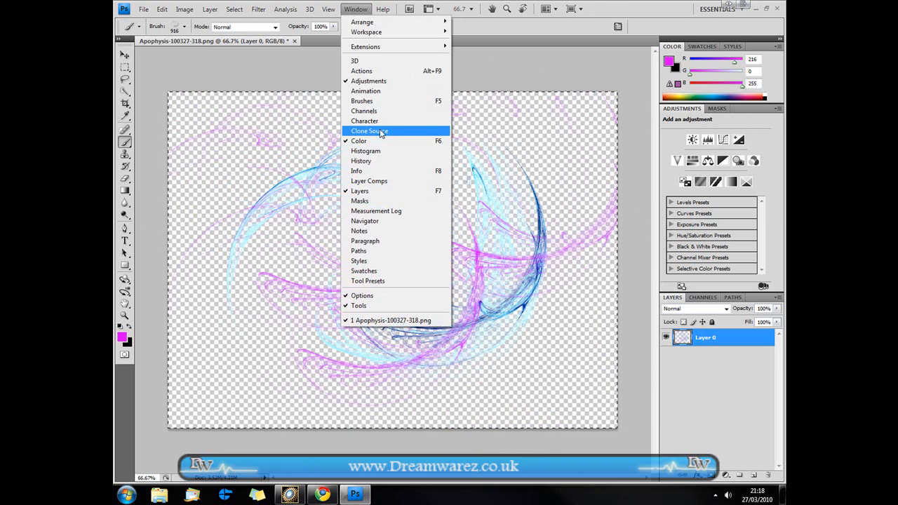
{"action": "left_click", "coordinate": [361, 161]}
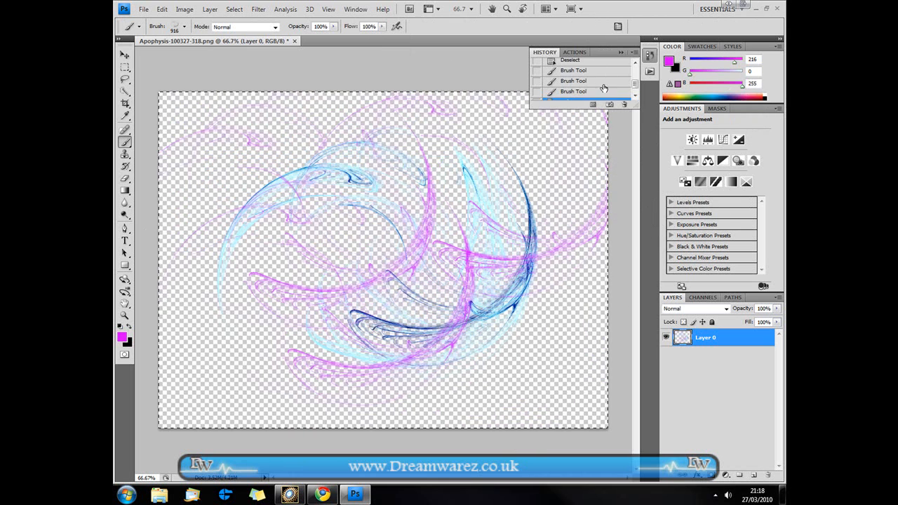
{"action": "left_click", "coordinate": [575, 70]}
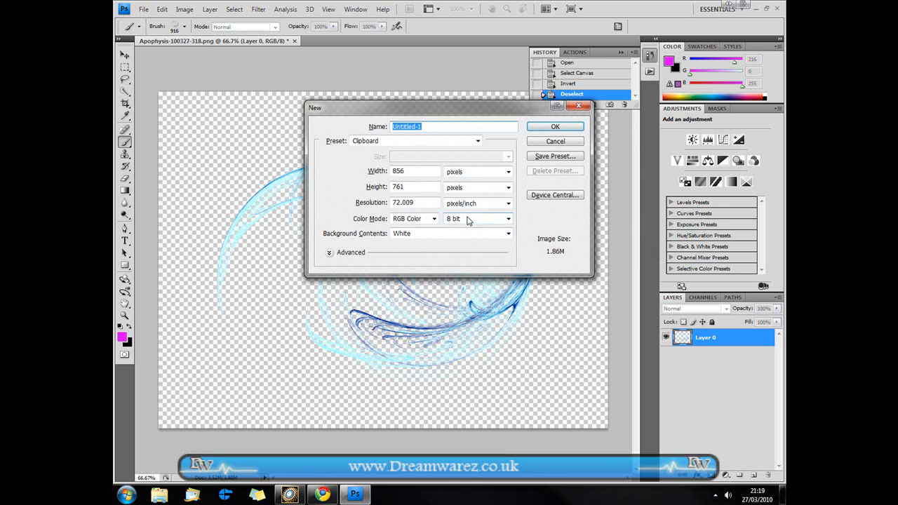
{"action": "left_click", "coordinate": [555, 141]}
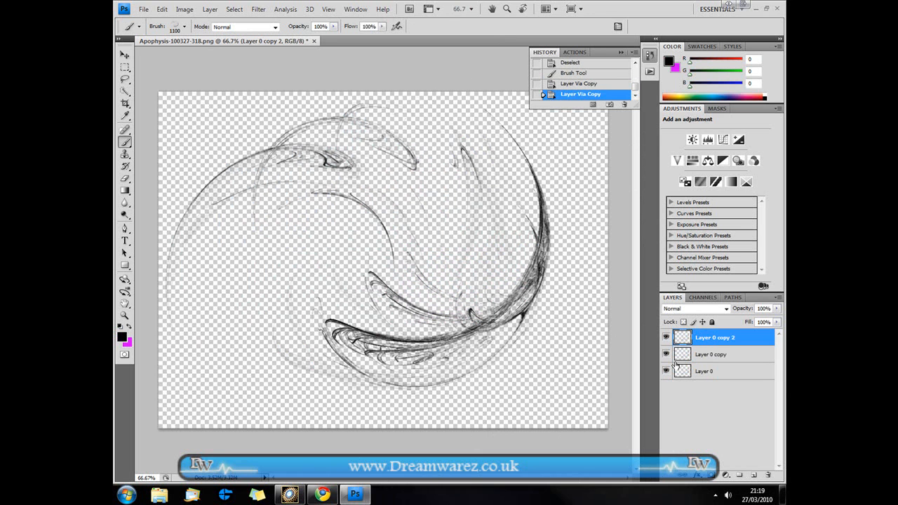
{"action": "mouse_move", "coordinate": [742, 369]}
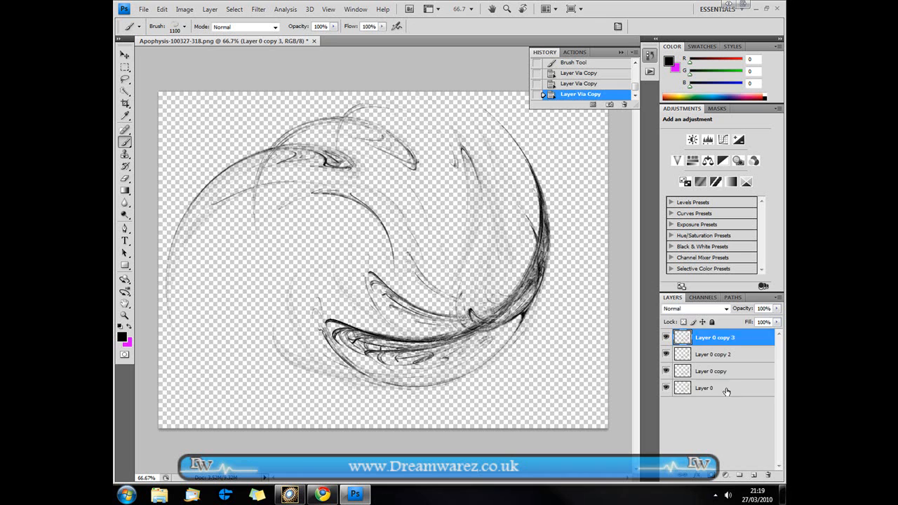
Select Layer 0 in the Layers panel for styling
{"action": "left_click", "coordinate": [711, 388]}
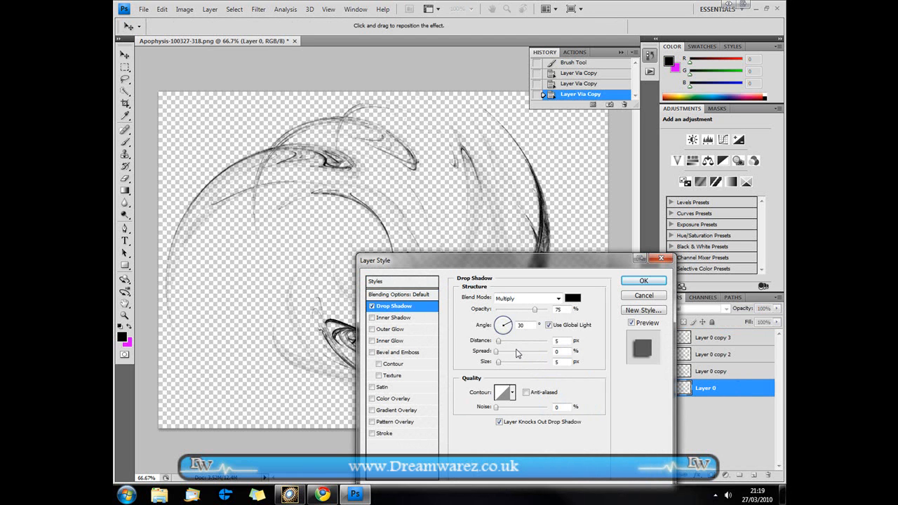
Apply a pink Normal-mode drop shadow, distance 0 and size 15, to Layer 0
{"action": "left_click", "coordinate": [558, 297]}
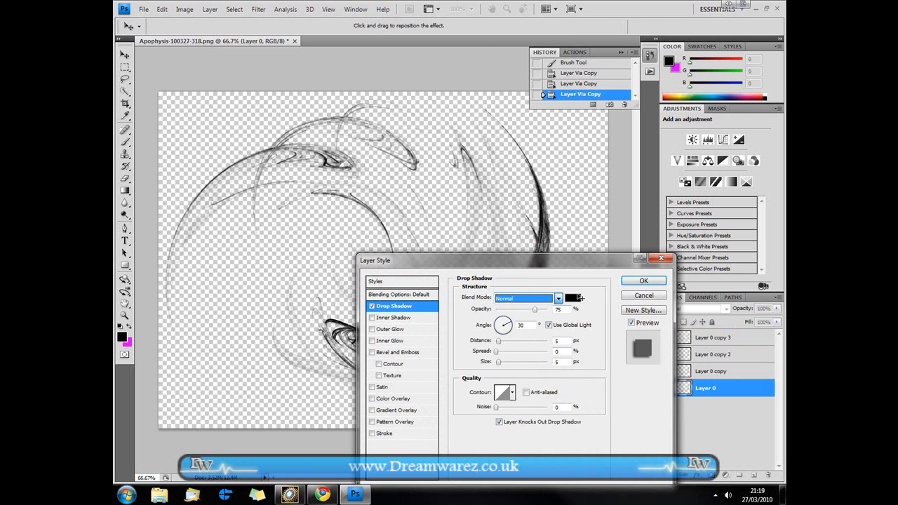
{"action": "left_click", "coordinate": [573, 298]}
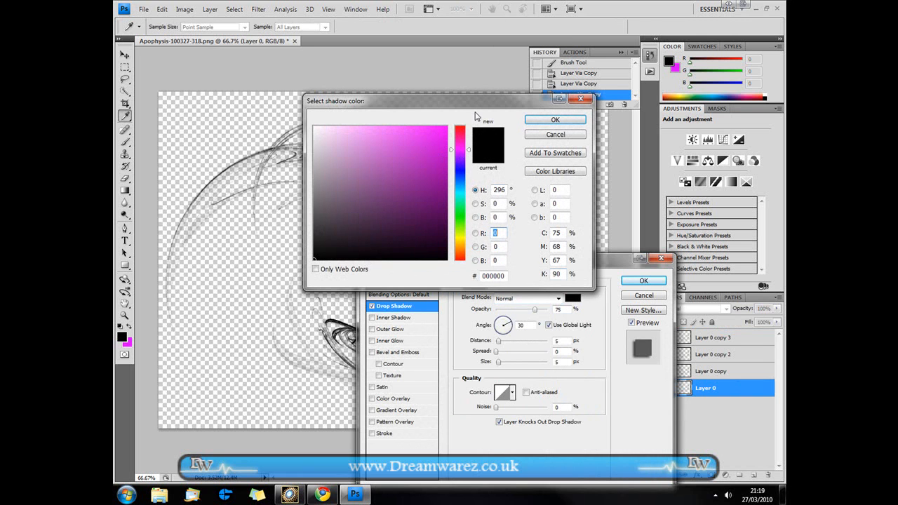
{"action": "left_click", "coordinate": [554, 119]}
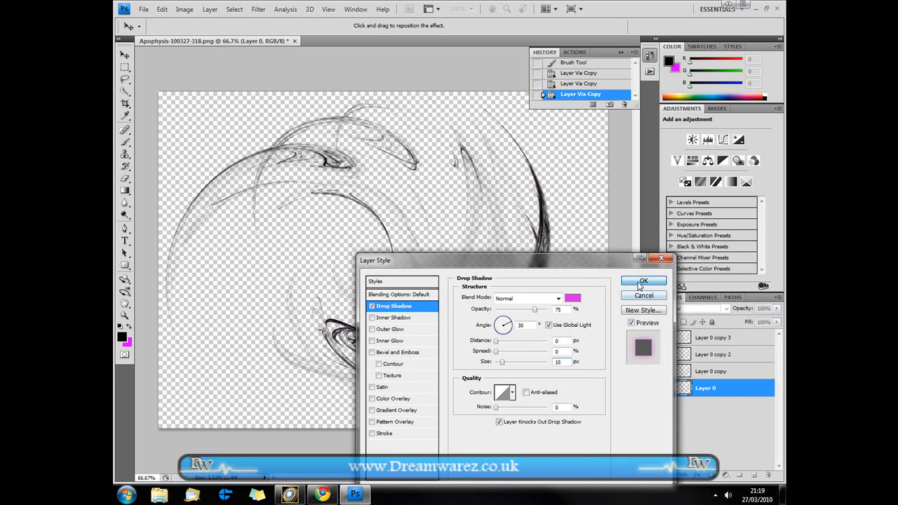
{"action": "left_click", "coordinate": [642, 280]}
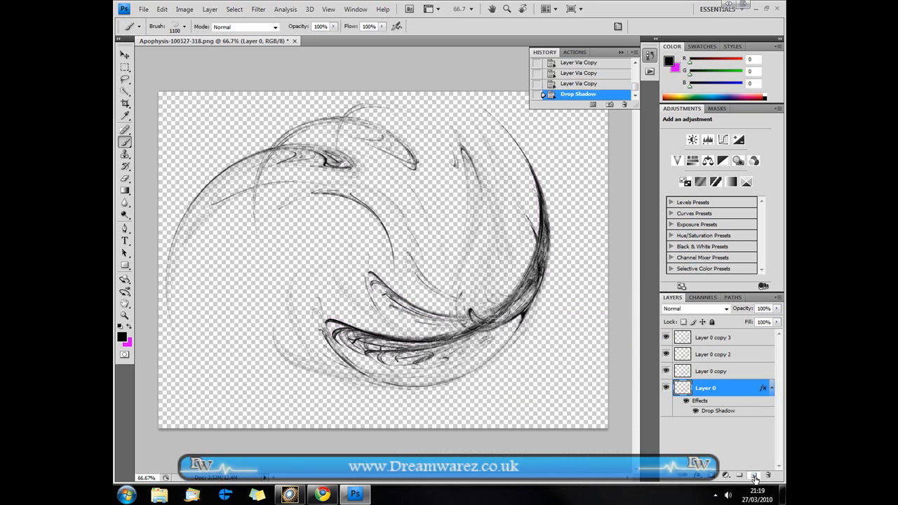
Create a new empty layer and select Layer 0 copy
{"action": "left_click", "coordinate": [754, 476]}
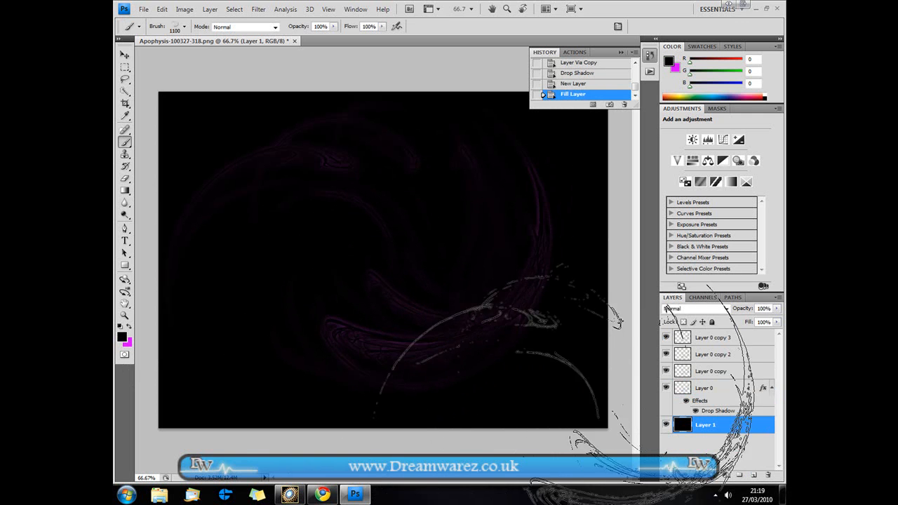
{"action": "left_click", "coordinate": [712, 371]}
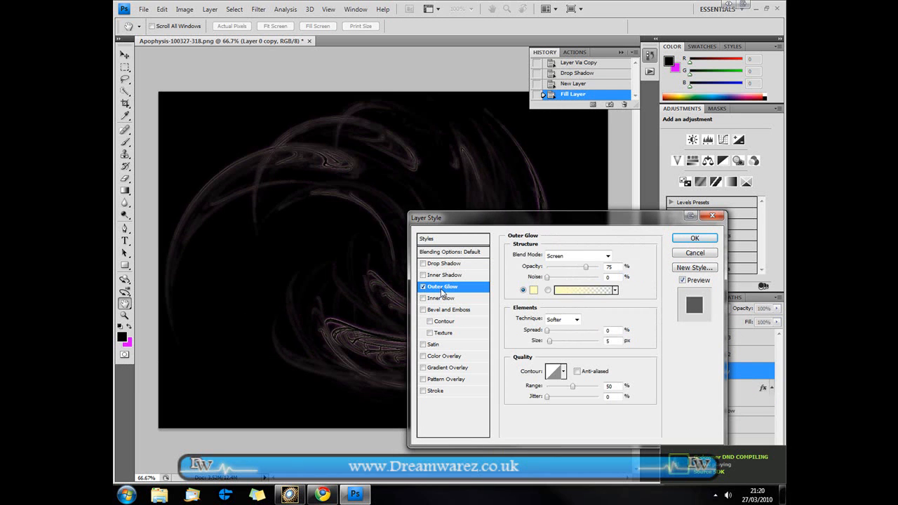
Apply a Transparent Rainbow gradient outer glow, size 20 px, to Layer 0 copy
{"action": "left_click", "coordinate": [581, 290]}
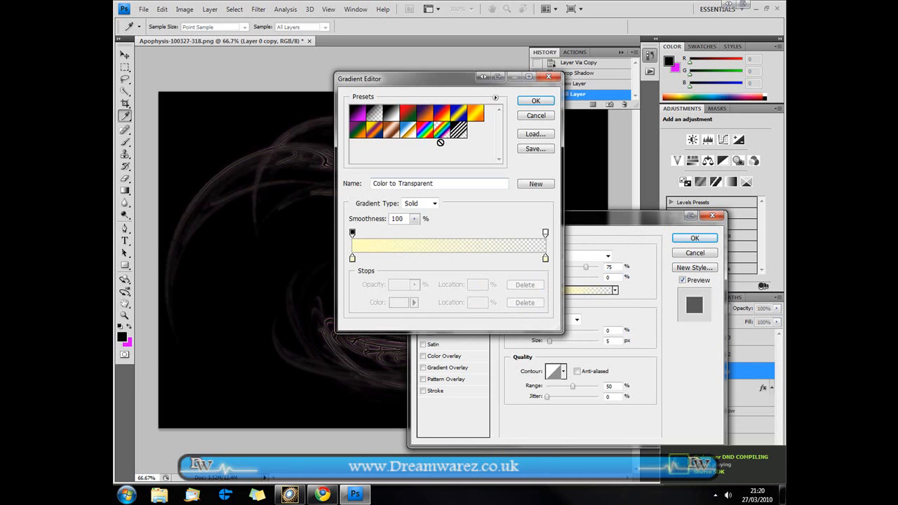
{"action": "left_click", "coordinate": [438, 125]}
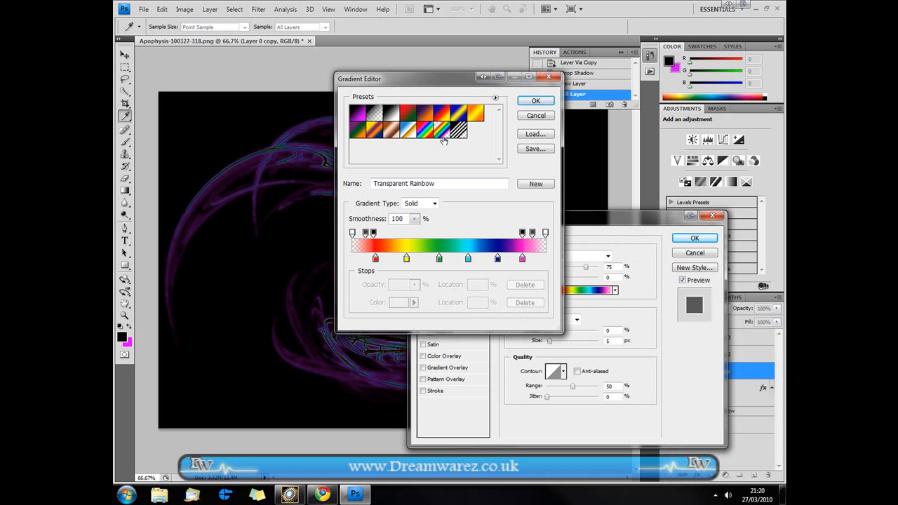
{"action": "mouse_move", "coordinate": [442, 135]}
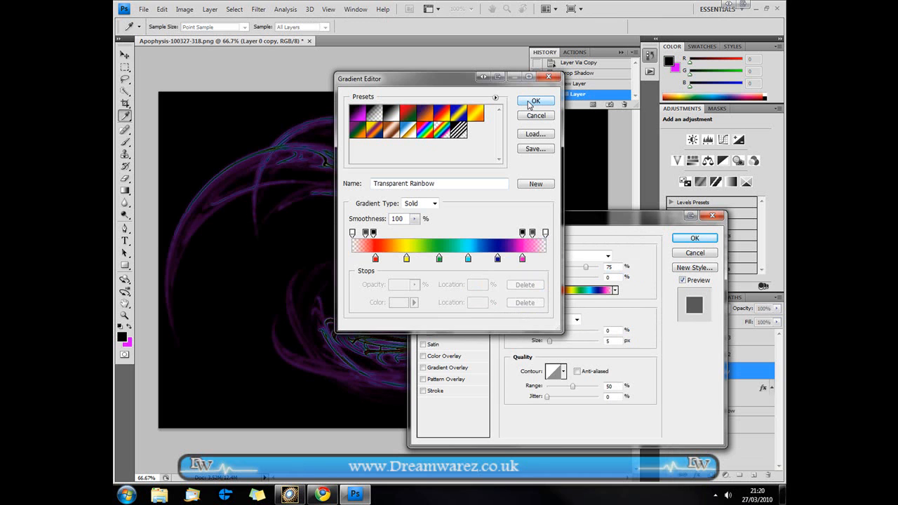
{"action": "left_click", "coordinate": [534, 101]}
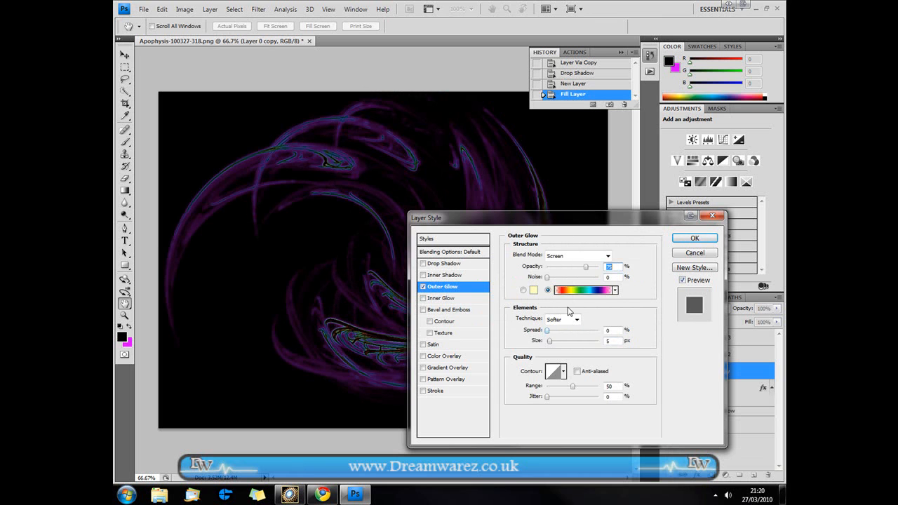
{"action": "mouse_move", "coordinate": [552, 341]}
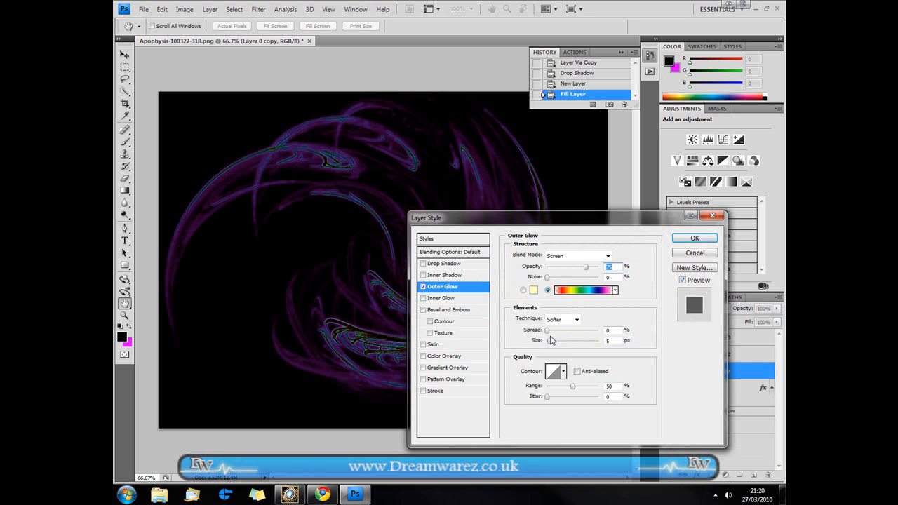
{"action": "left_click_drag", "start_coordinate": [552, 340], "coordinate": [554, 340]}
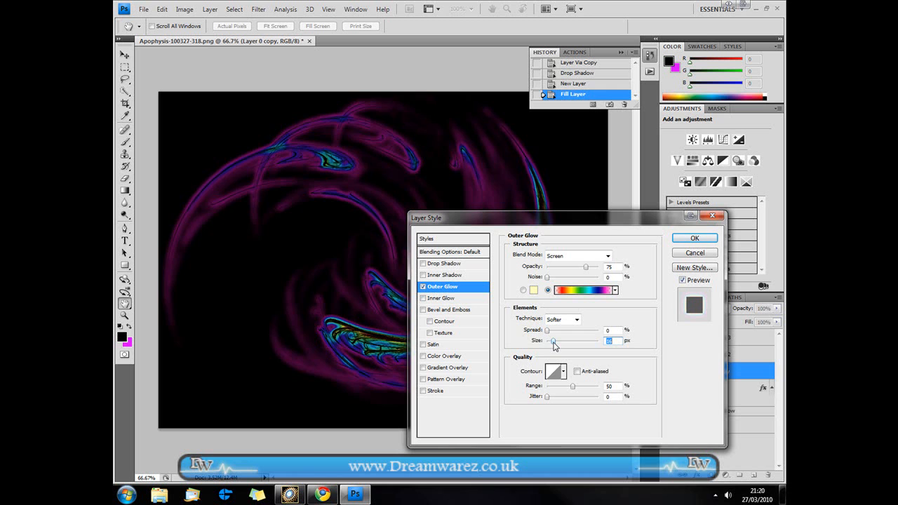
{"action": "left_click_drag", "start_coordinate": [554, 340], "coordinate": [556, 341]}
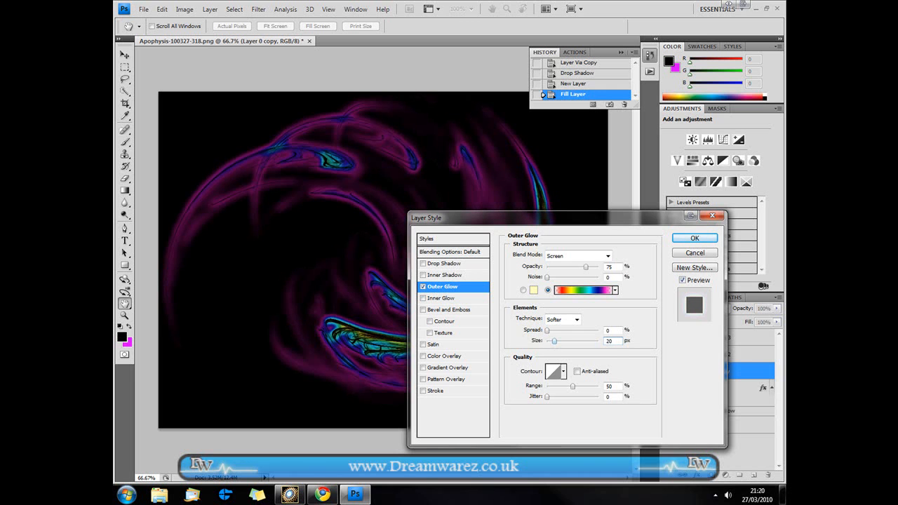
{"action": "mouse_move", "coordinate": [661, 250]}
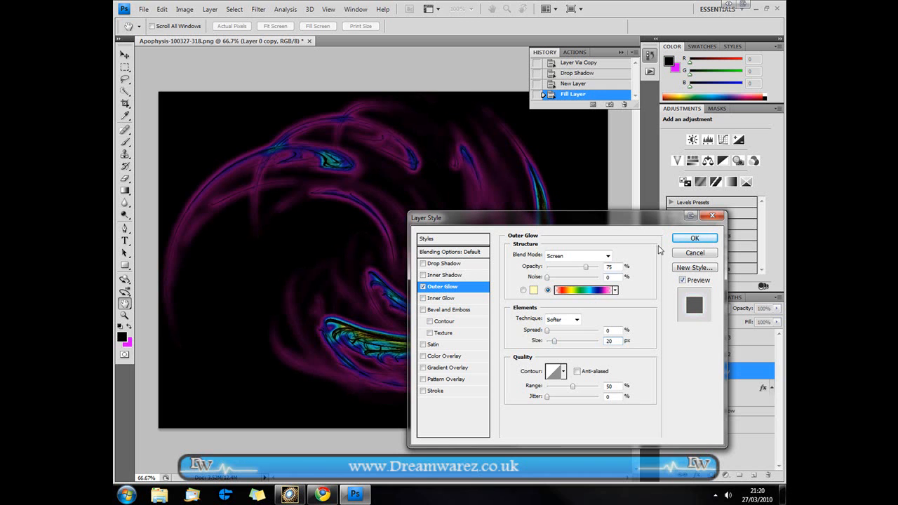
{"action": "left_click", "coordinate": [694, 238]}
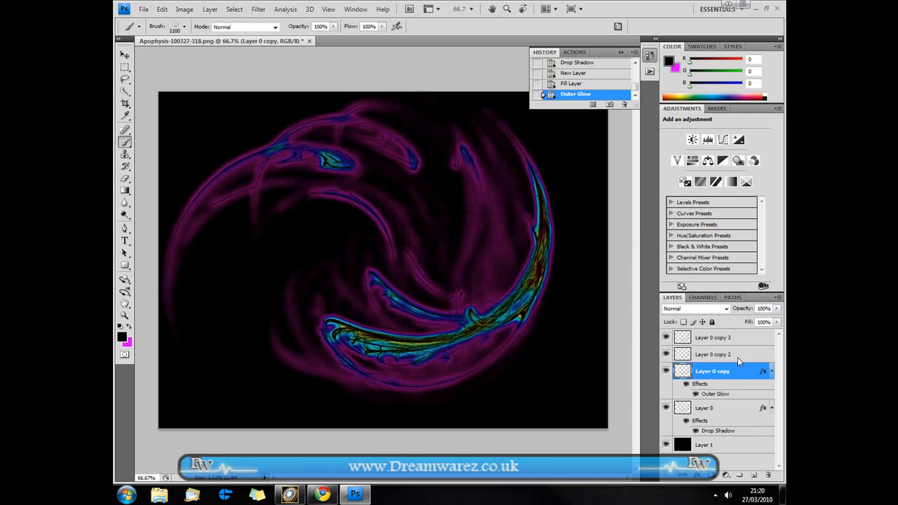
Give Layer 0 copy 2 a Spectrum-gradient outer glow at 15 px
{"action": "double_click", "coordinate": [712, 354]}
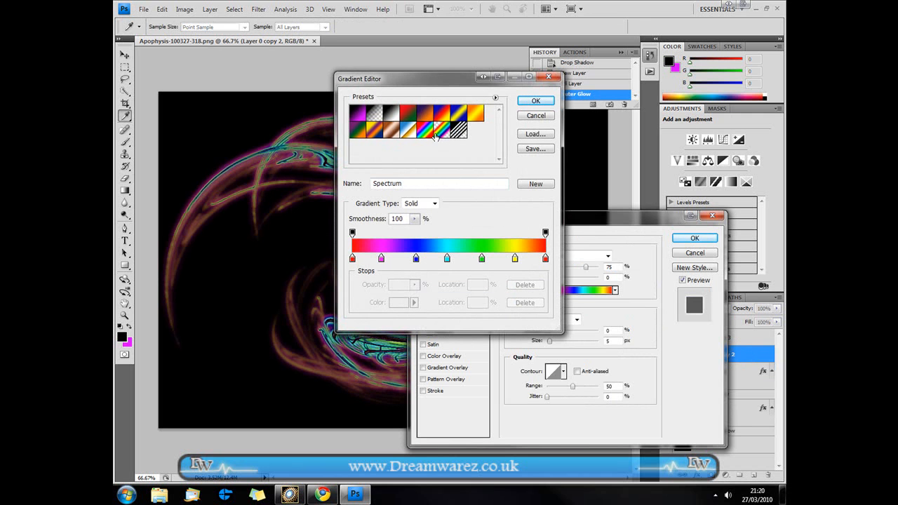
{"action": "mouse_move", "coordinate": [496, 124]}
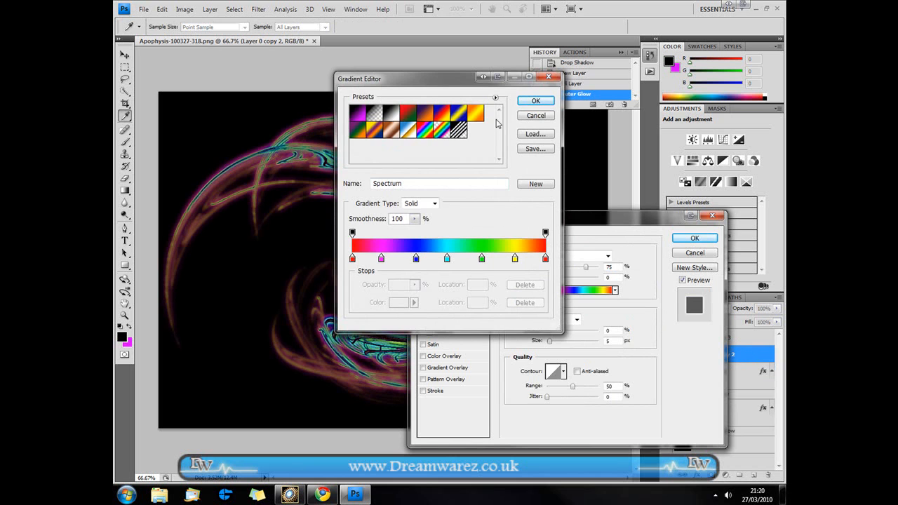
{"action": "left_click", "coordinate": [535, 100]}
{"action": "type", "text": "15"}
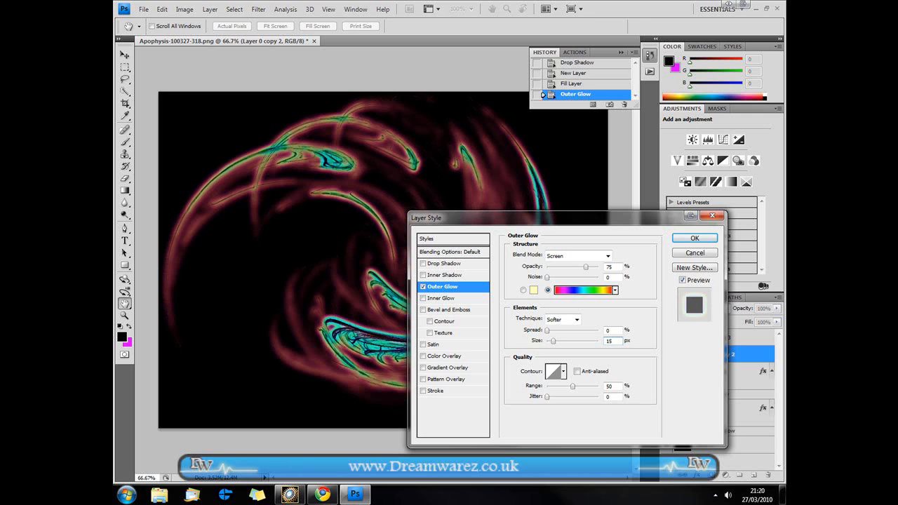
{"action": "left_click_drag", "start_coordinate": [568, 217], "coordinate": [472, 134]}
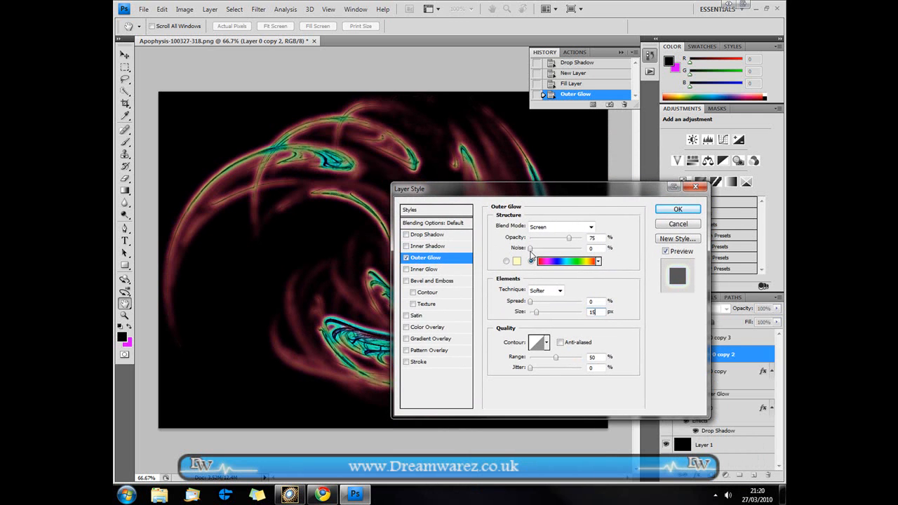
{"action": "left_click", "coordinate": [677, 209]}
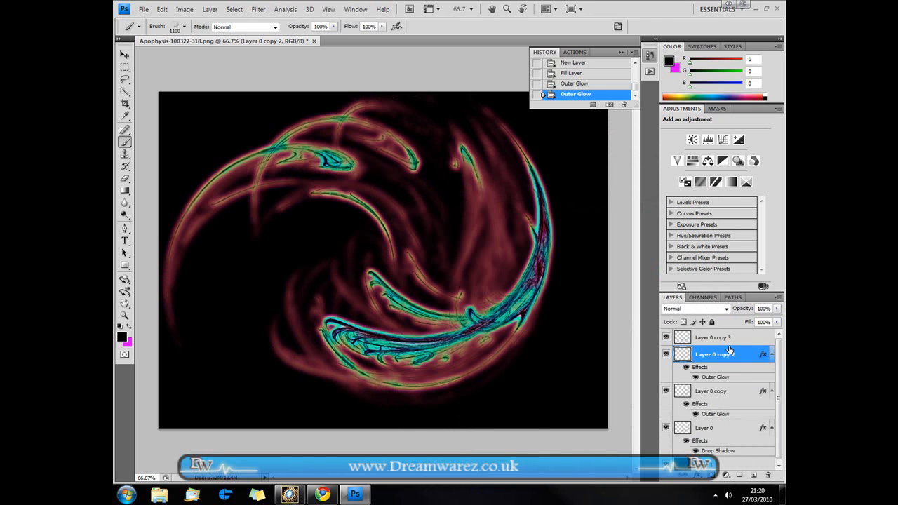
Select Layer 0 copy 3, the top swirl copy, and set magenta as the painting colour
{"action": "left_click", "coordinate": [712, 338]}
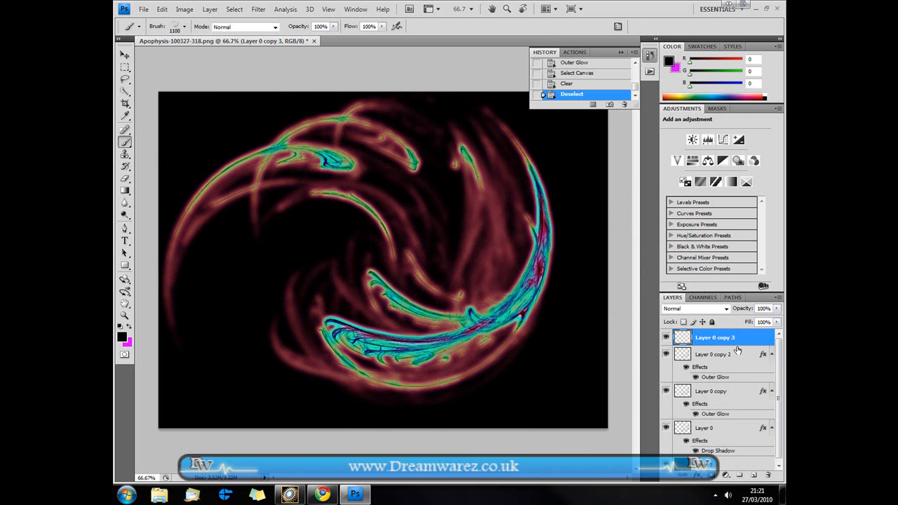
{"action": "left_click", "coordinate": [183, 26]}
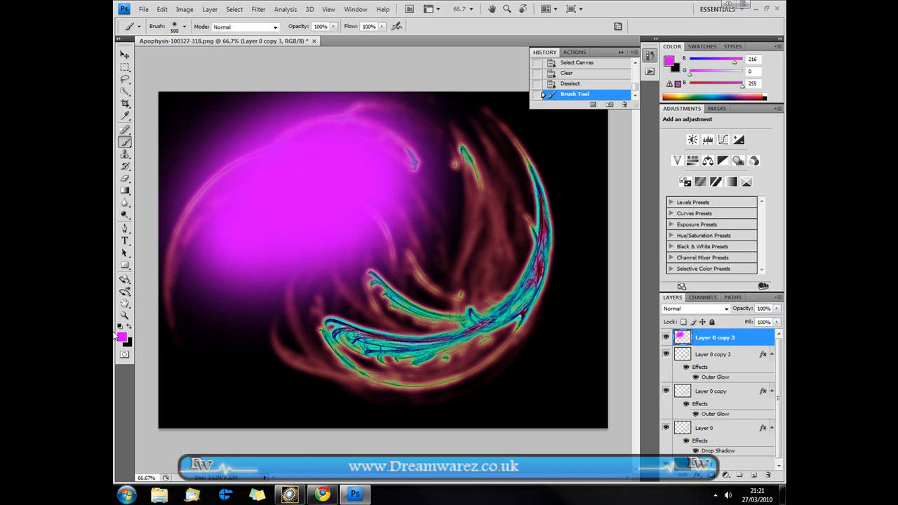
Paint a cyan patch across the top and a red patch in the lower middle
{"action": "left_click", "coordinate": [120, 336]}
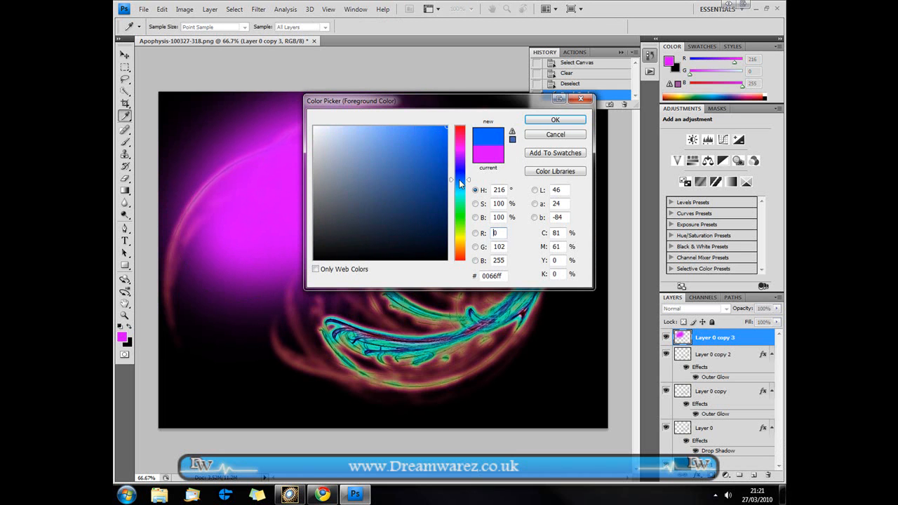
{"action": "left_click", "coordinate": [555, 119]}
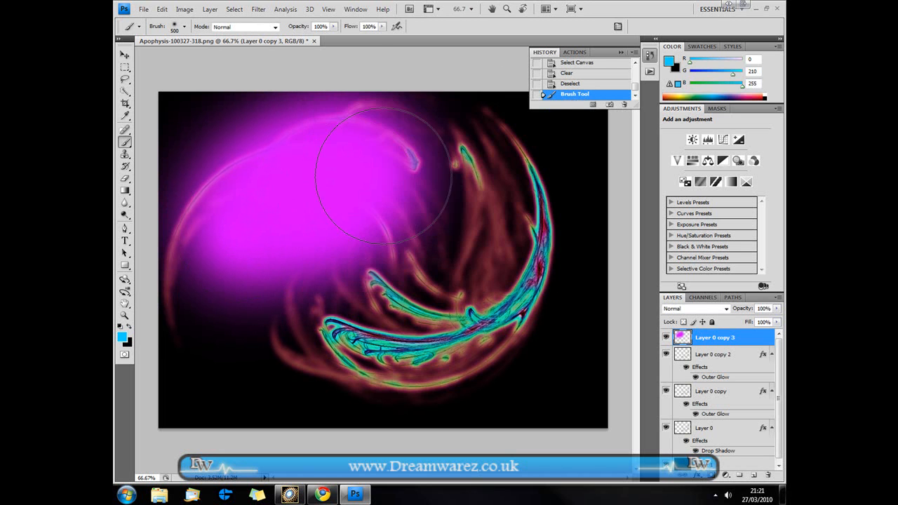
{"action": "left_click", "coordinate": [383, 172]}
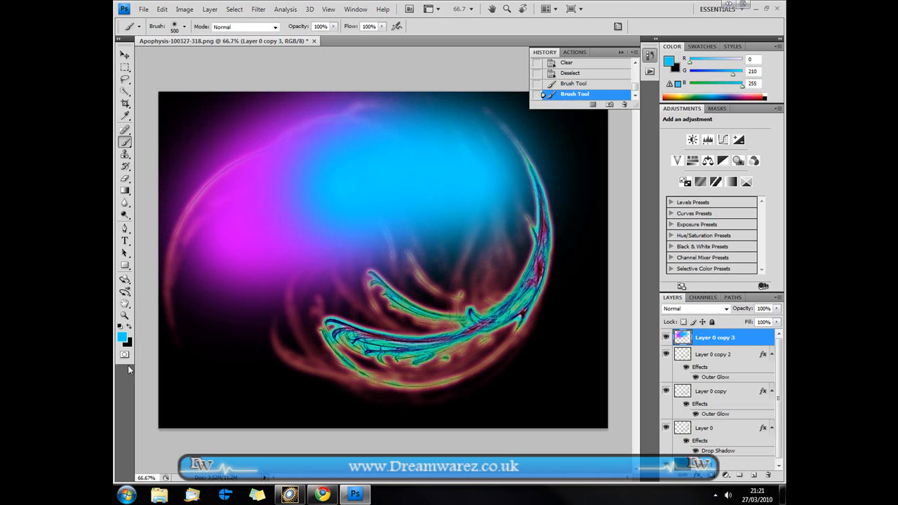
{"action": "left_click", "coordinate": [121, 337]}
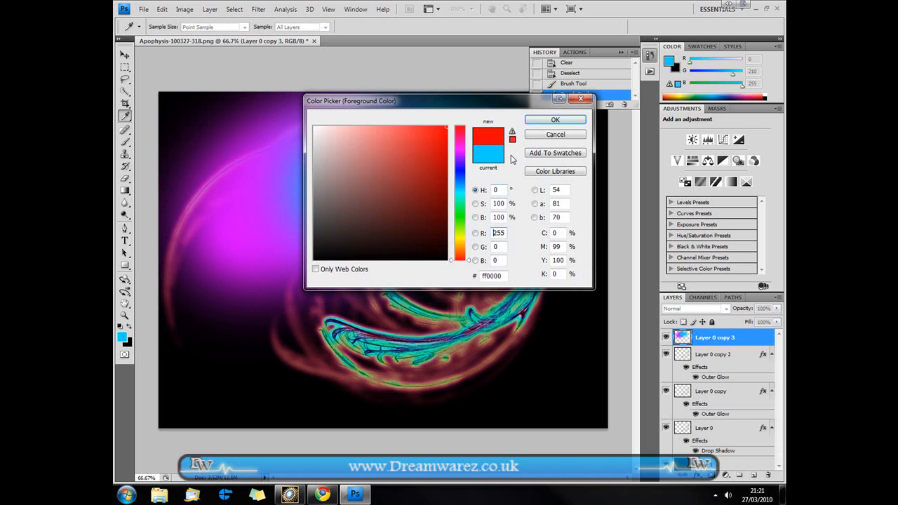
{"action": "left_click", "coordinate": [555, 120]}
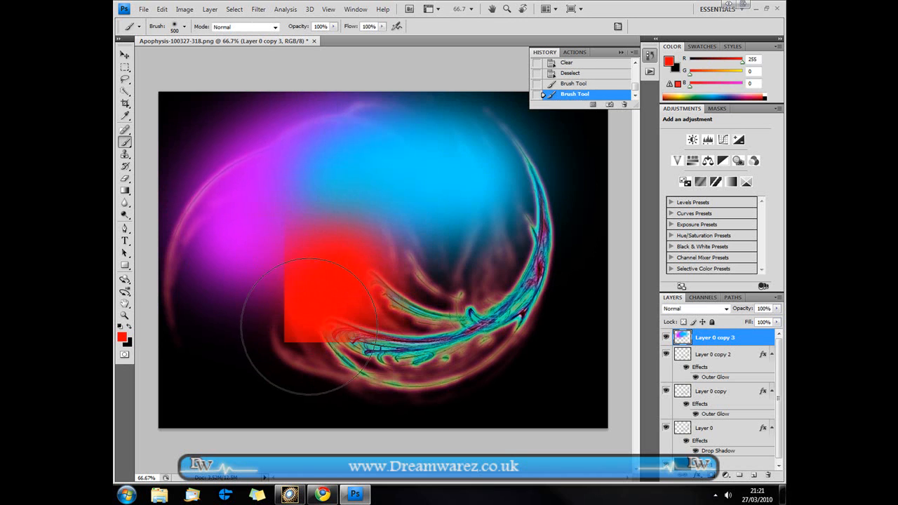
{"action": "left_click", "coordinate": [122, 337]}
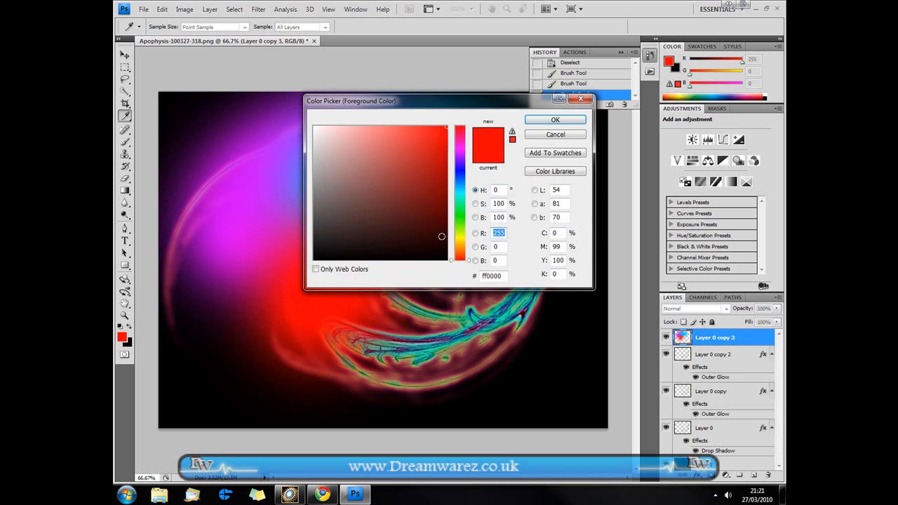
Paint a yellow patch on the right, then add orange and green colour
{"action": "left_click", "coordinate": [555, 119]}
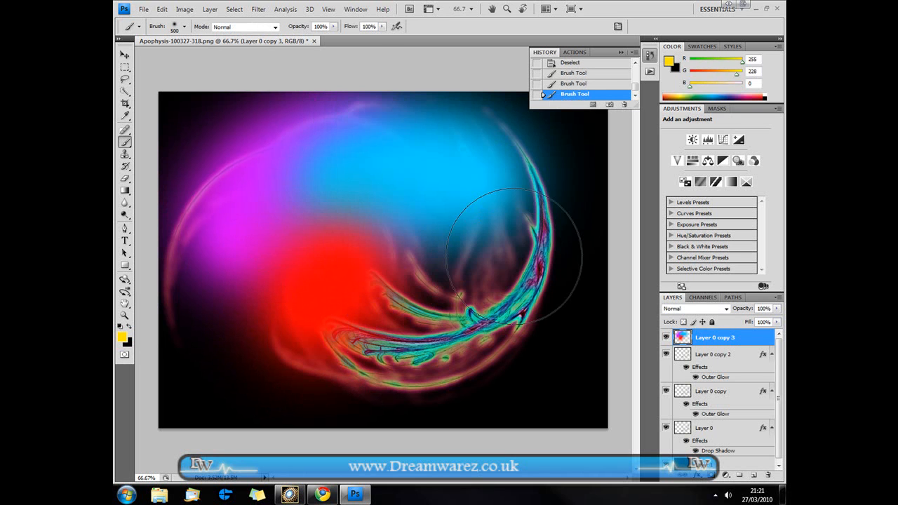
{"action": "left_click", "coordinate": [121, 336]}
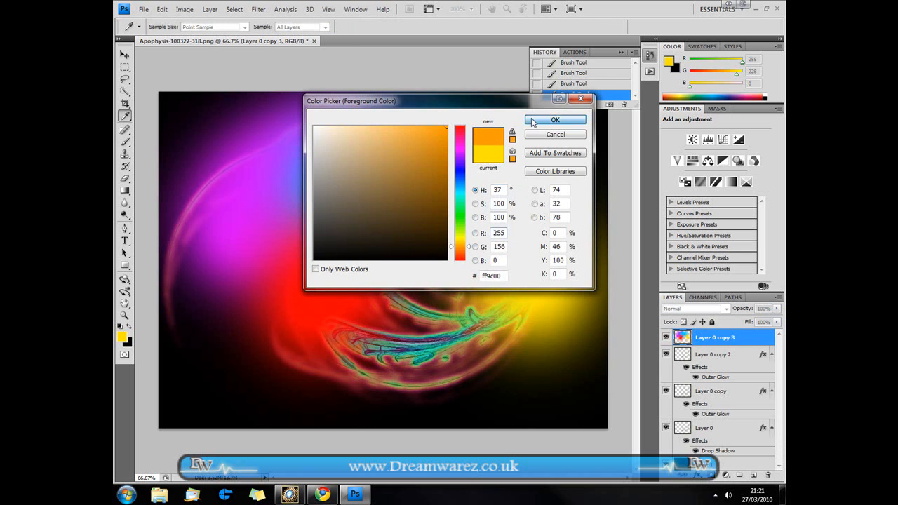
{"action": "left_click", "coordinate": [555, 119]}
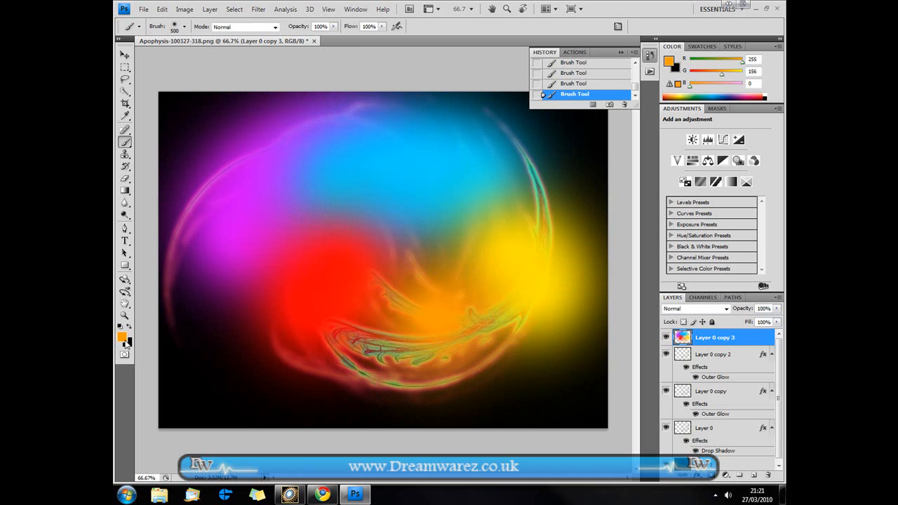
{"action": "left_click", "coordinate": [121, 337]}
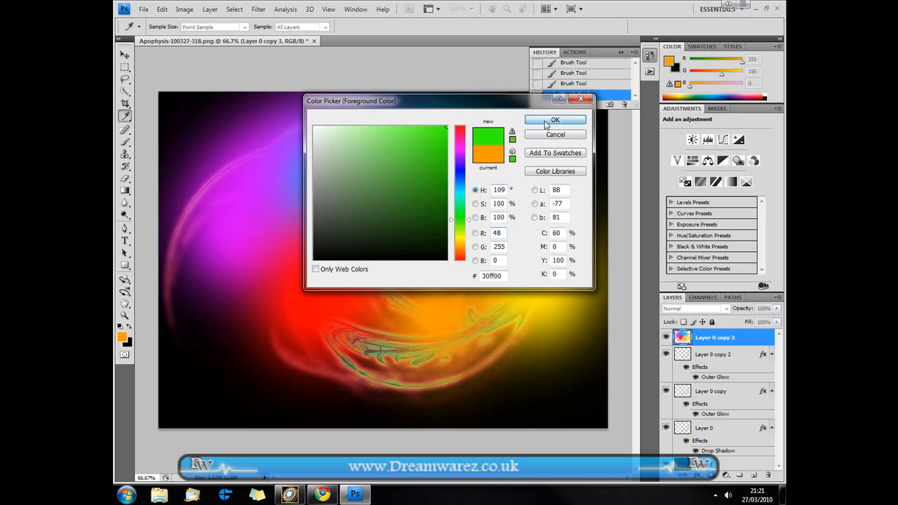
{"action": "left_click", "coordinate": [555, 119]}
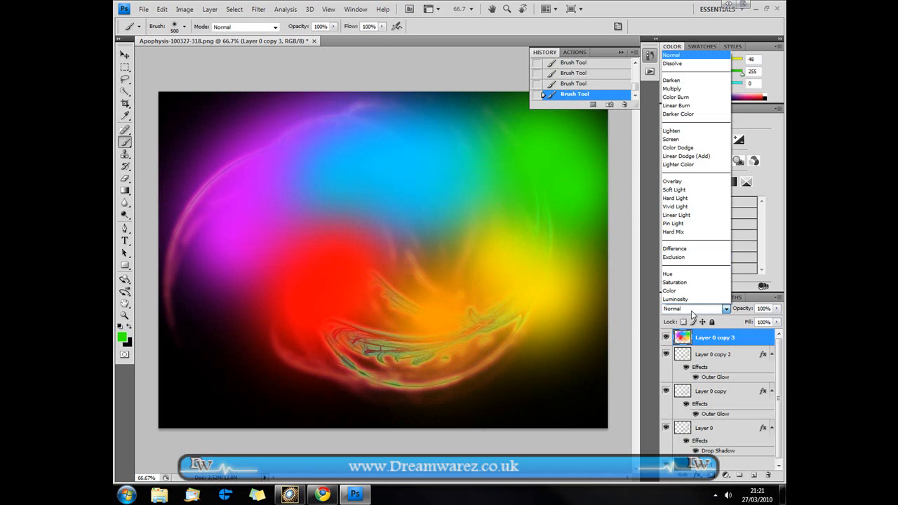
{"action": "mouse_move", "coordinate": [686, 156]}
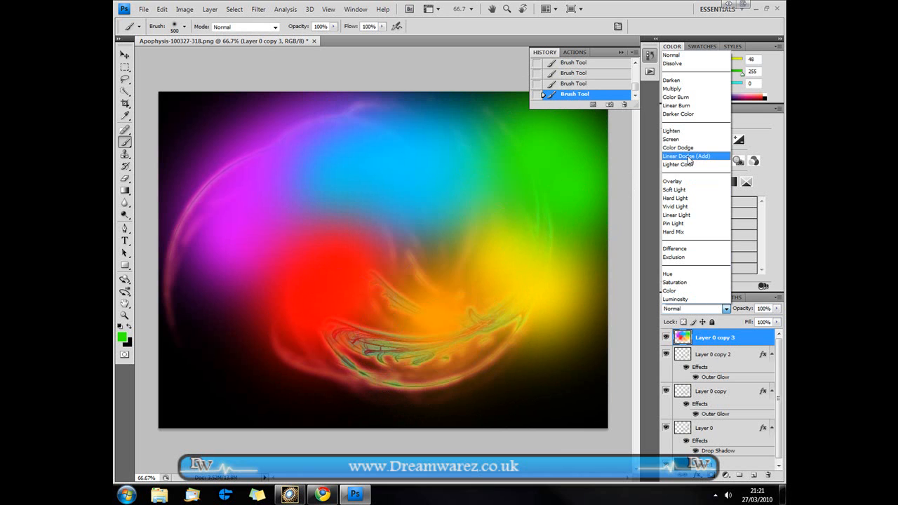
Set Layer 0 copy 3 to Overlay, switch to the Move tool, and select Layer 0 copy 2
{"action": "left_click", "coordinate": [672, 181]}
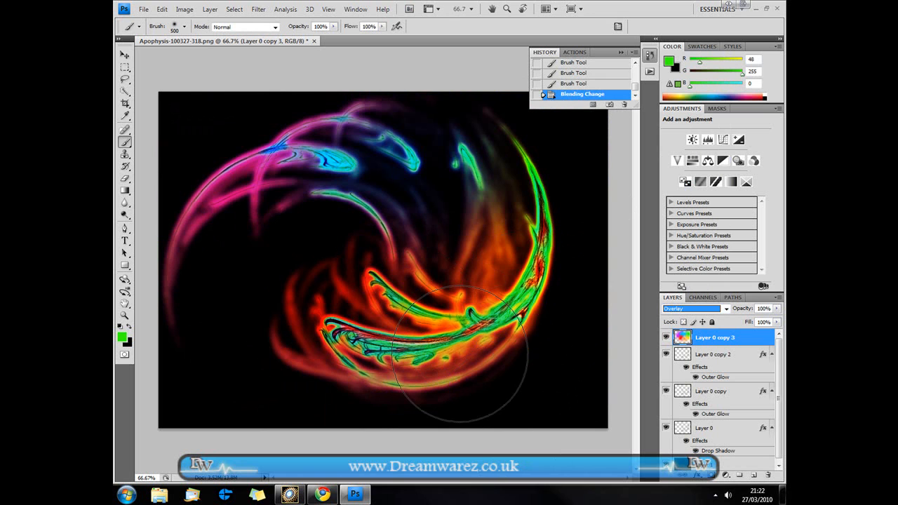
{"action": "left_click", "coordinate": [124, 55]}
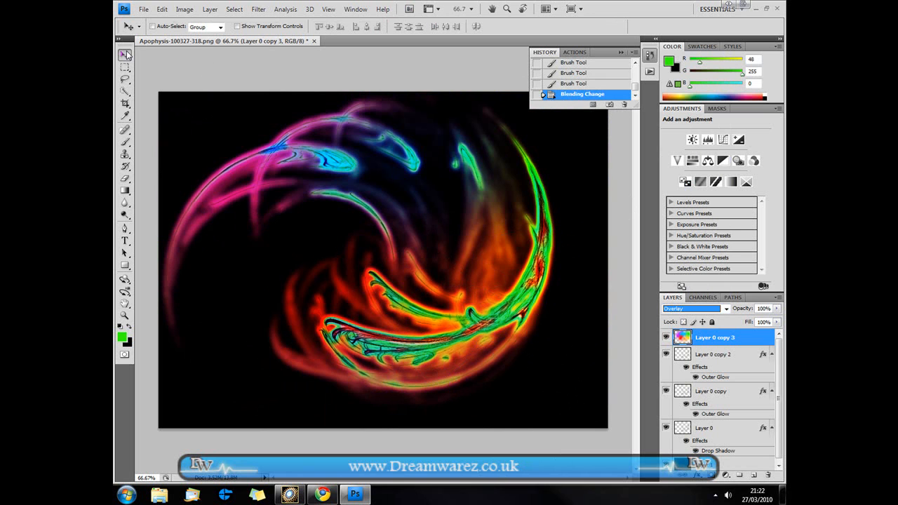
{"action": "mouse_move", "coordinate": [404, 316]}
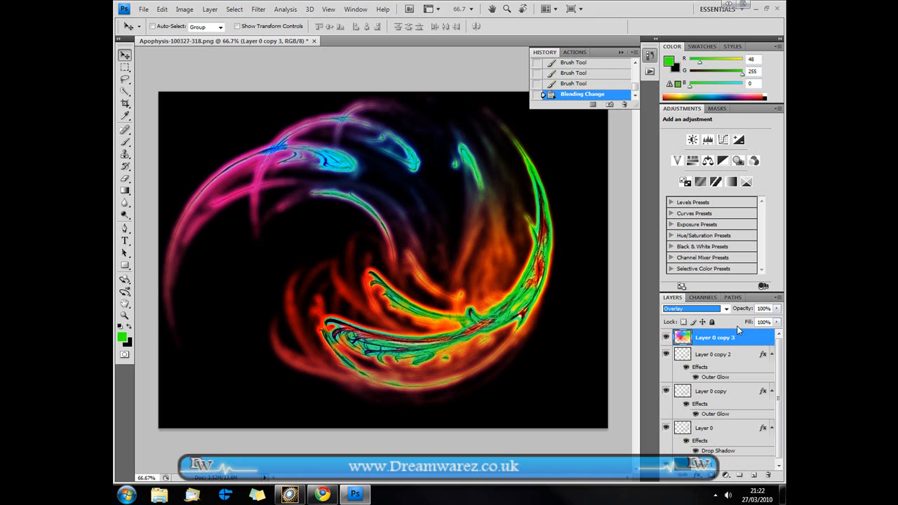
{"action": "left_click", "coordinate": [712, 354]}
{"action": "type", "text": "85"}
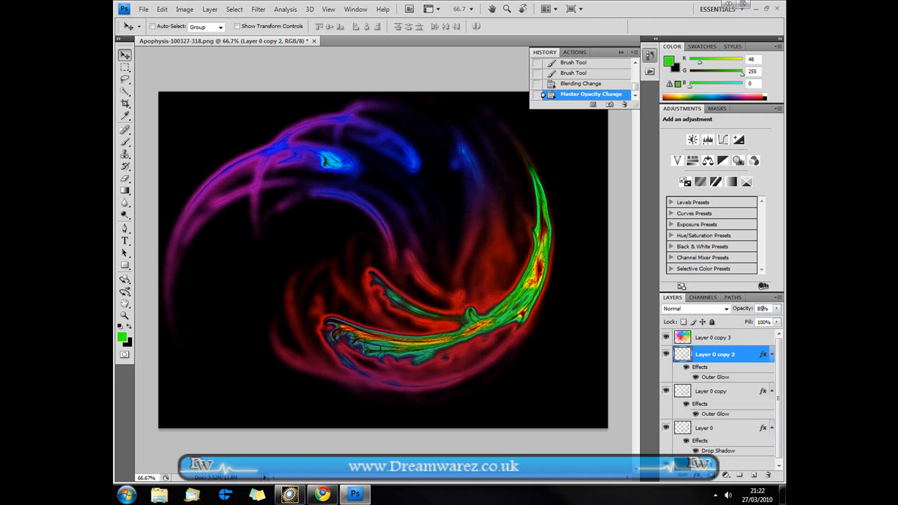
Lower the opacity of Layer 0 copy 2, then of Layer 0 copy
{"action": "left_click", "coordinate": [764, 308]}
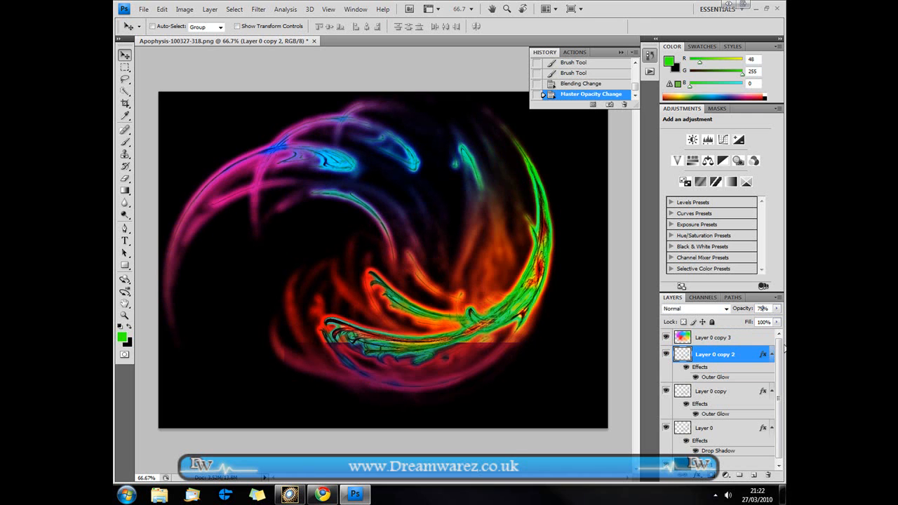
{"action": "left_click", "coordinate": [711, 391]}
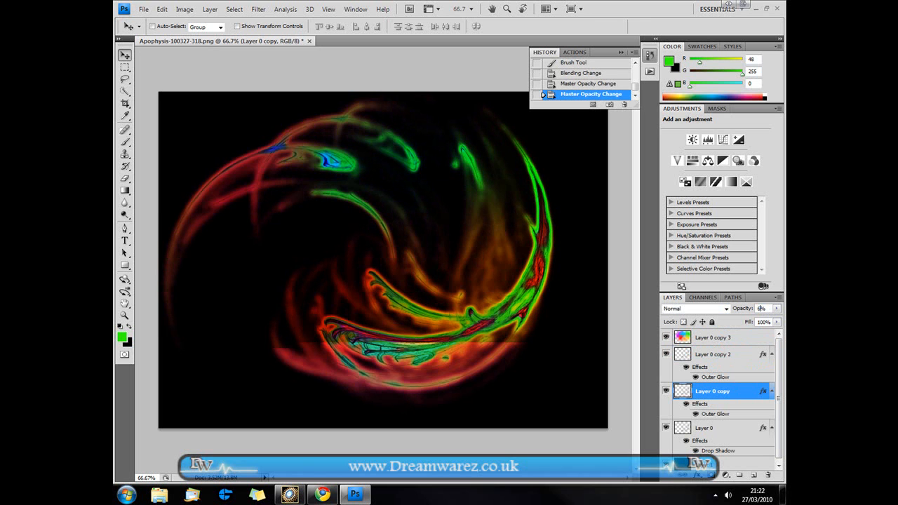
{"action": "left_click", "coordinate": [764, 308]}
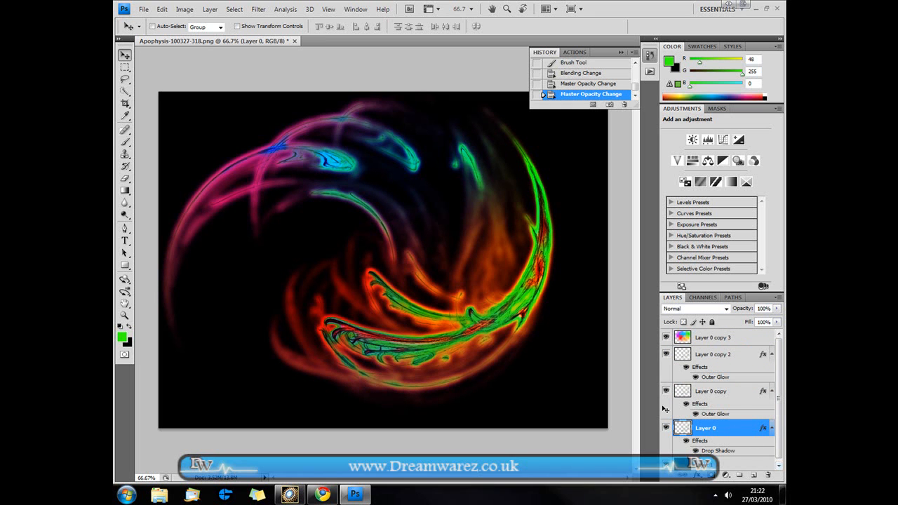
Apply a Gaussian Blur with an increased radius to Layer 0
{"action": "left_click", "coordinate": [258, 9]}
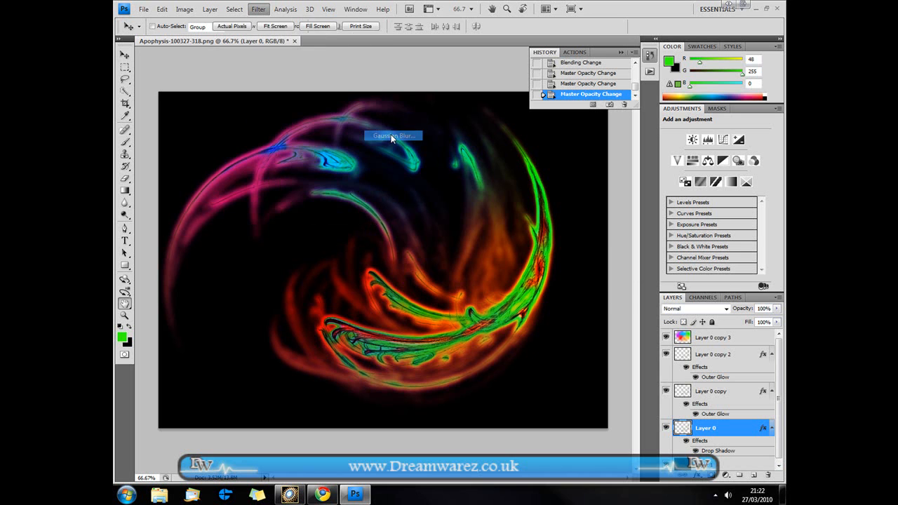
{"action": "left_click", "coordinate": [393, 135]}
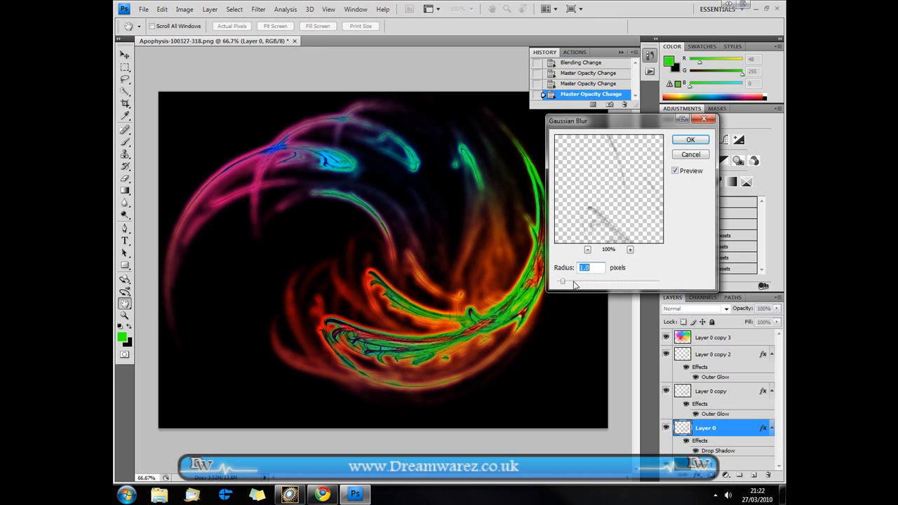
{"action": "left_click_drag", "start_coordinate": [562, 281], "coordinate": [587, 281]}
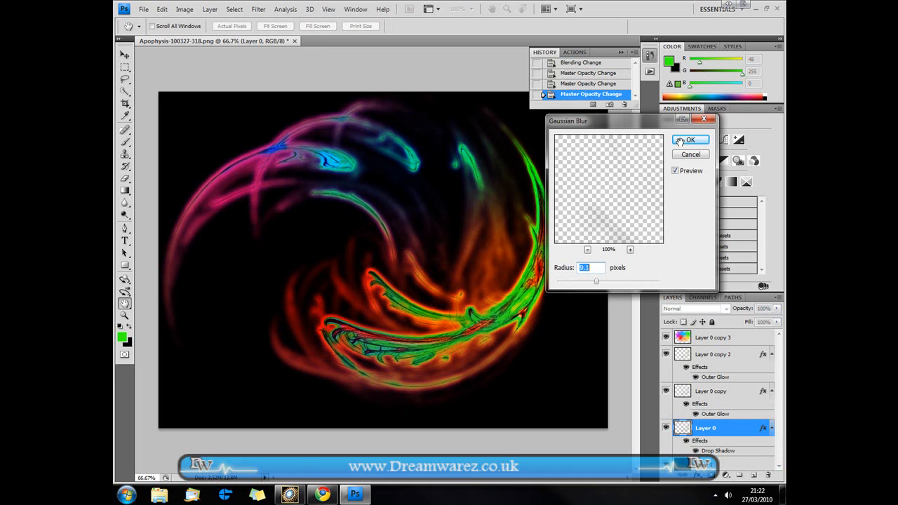
{"action": "left_click", "coordinate": [690, 140]}
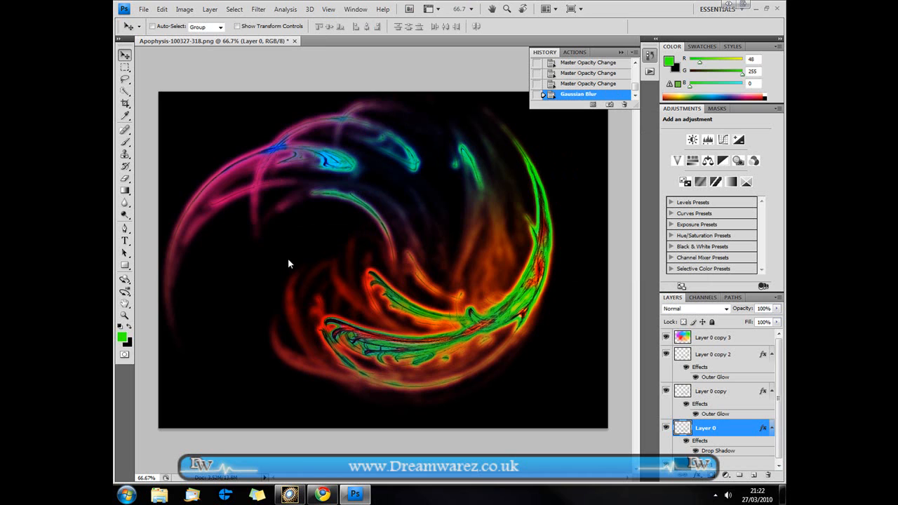